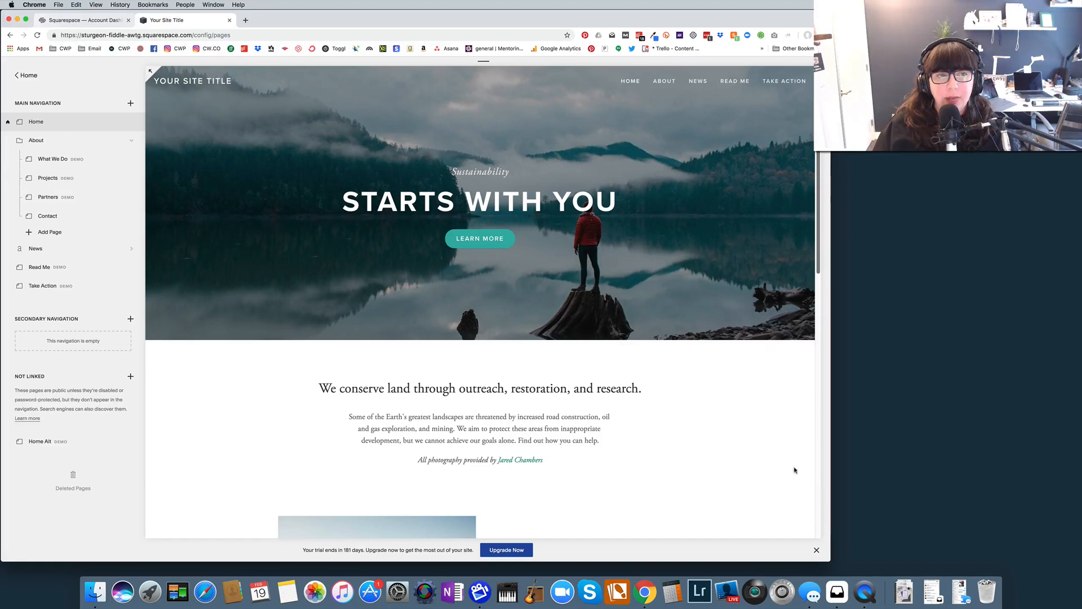
pyautogui.moveTo(764, 409)
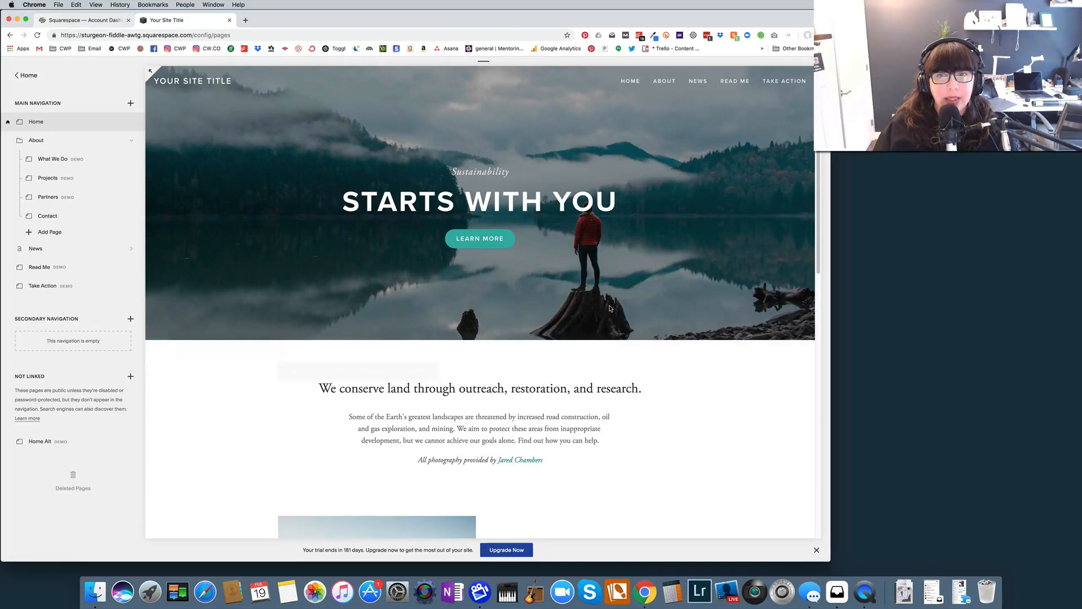
pyautogui.moveTo(785, 81)
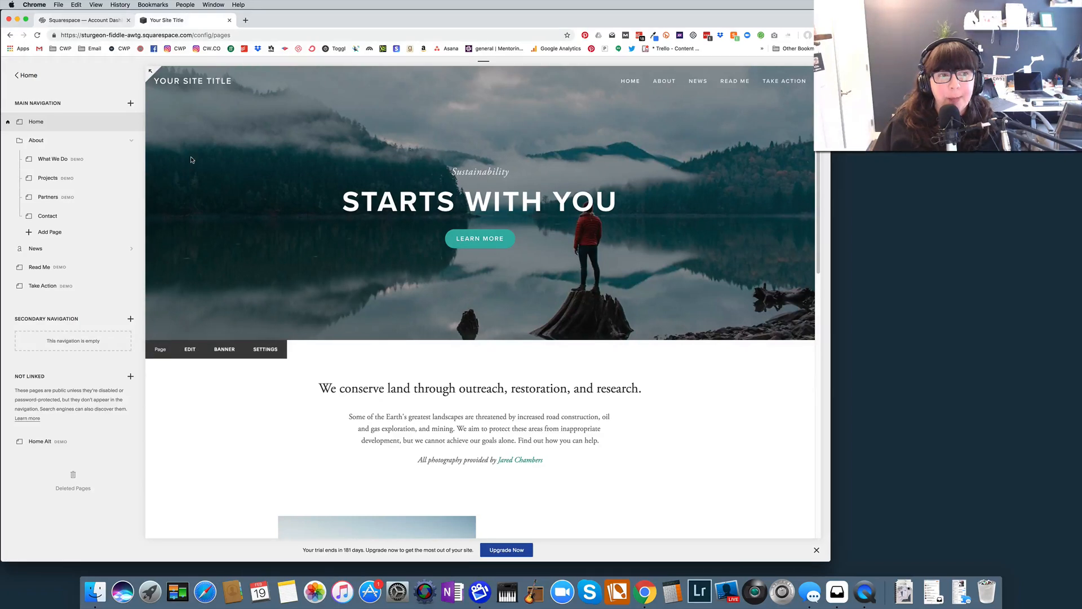
pyautogui.moveTo(309, 143)
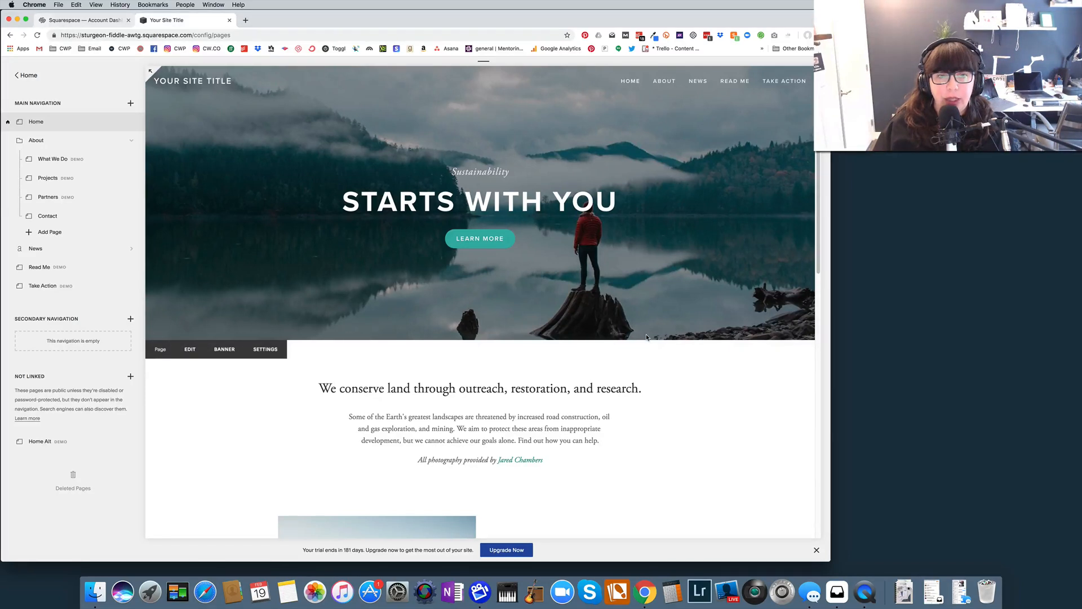
pyautogui.moveTo(312, 109)
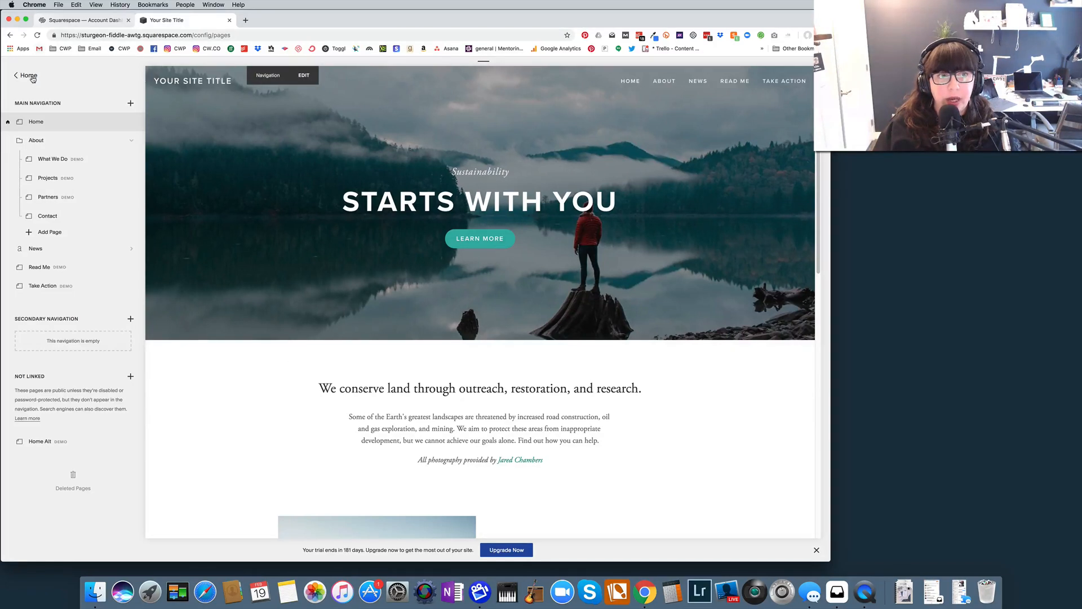
# Navigate from the main menu into Design and the Site Styles editor.
pyautogui.click(26, 76)
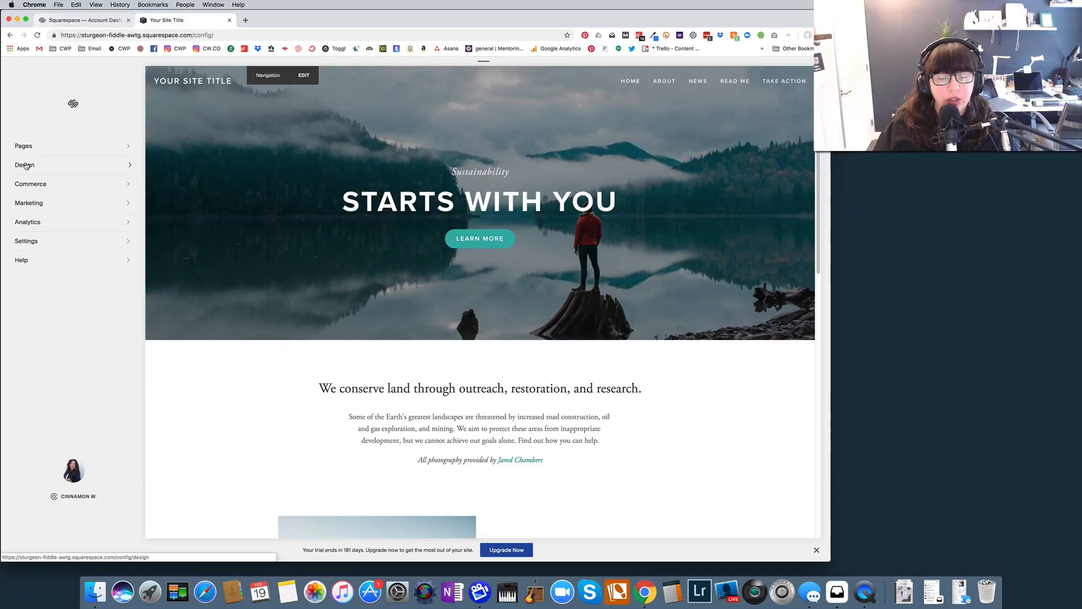
pyautogui.click(23, 164)
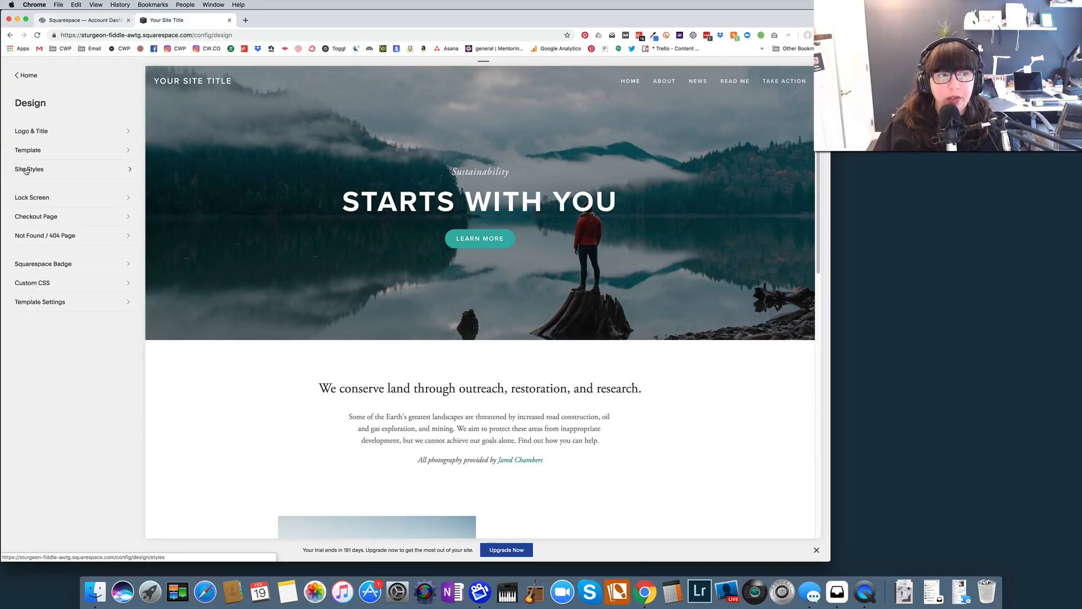
pyautogui.click(29, 169)
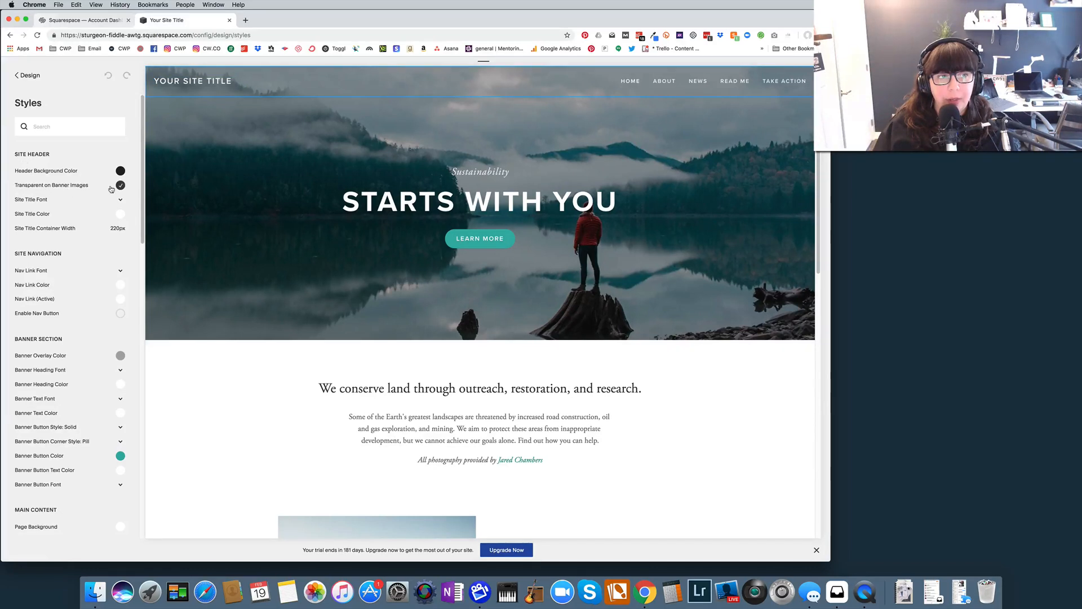
# Preview a solid header by turning Transparent on Banner Images off, then restore it.
pyautogui.click(121, 185)
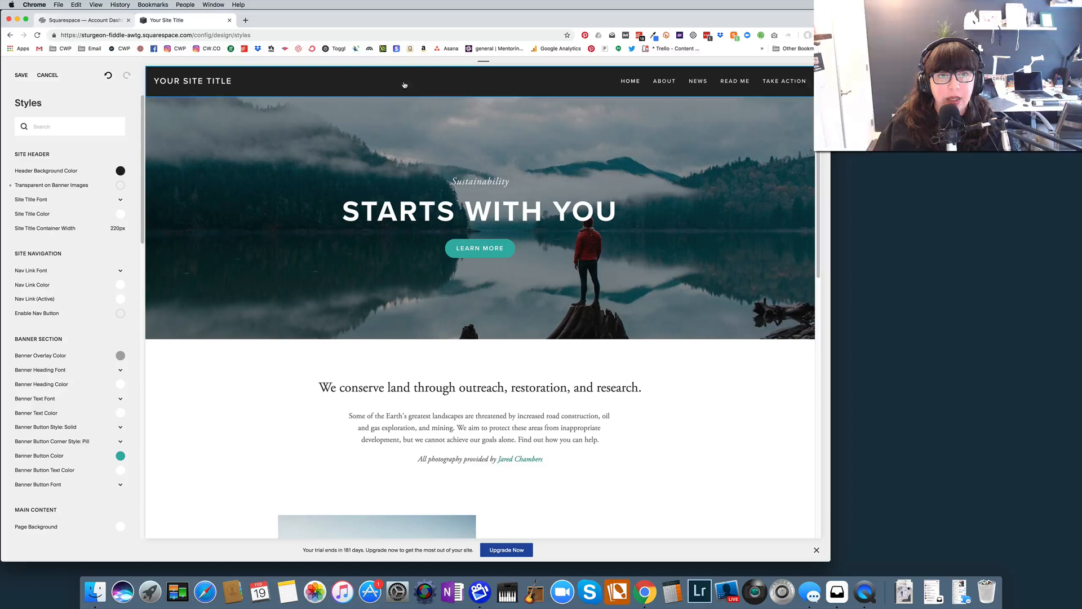
pyautogui.moveTo(400, 114)
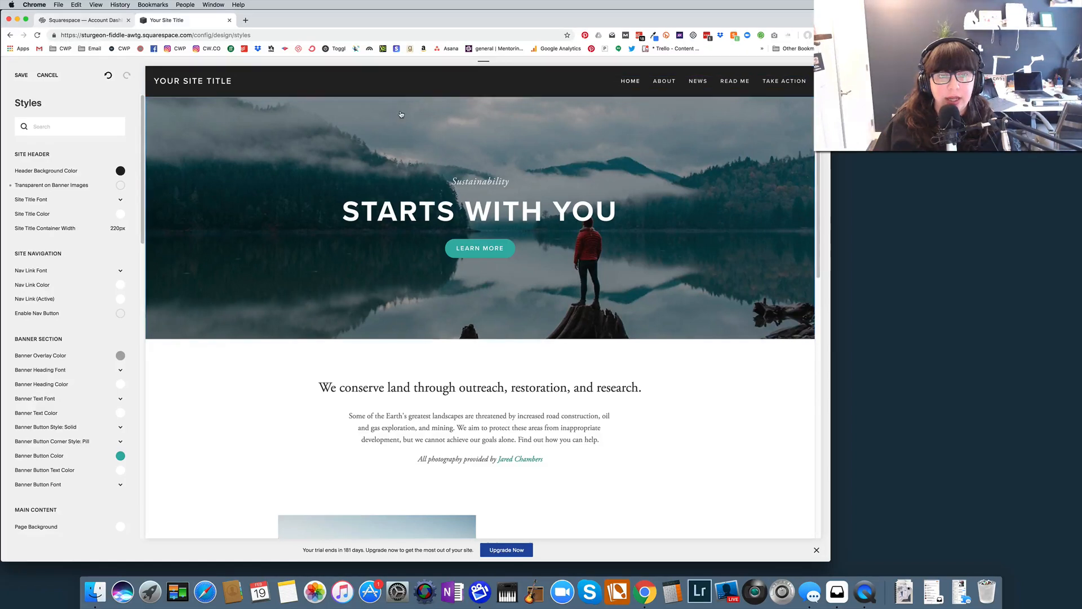
pyautogui.moveTo(314, 224)
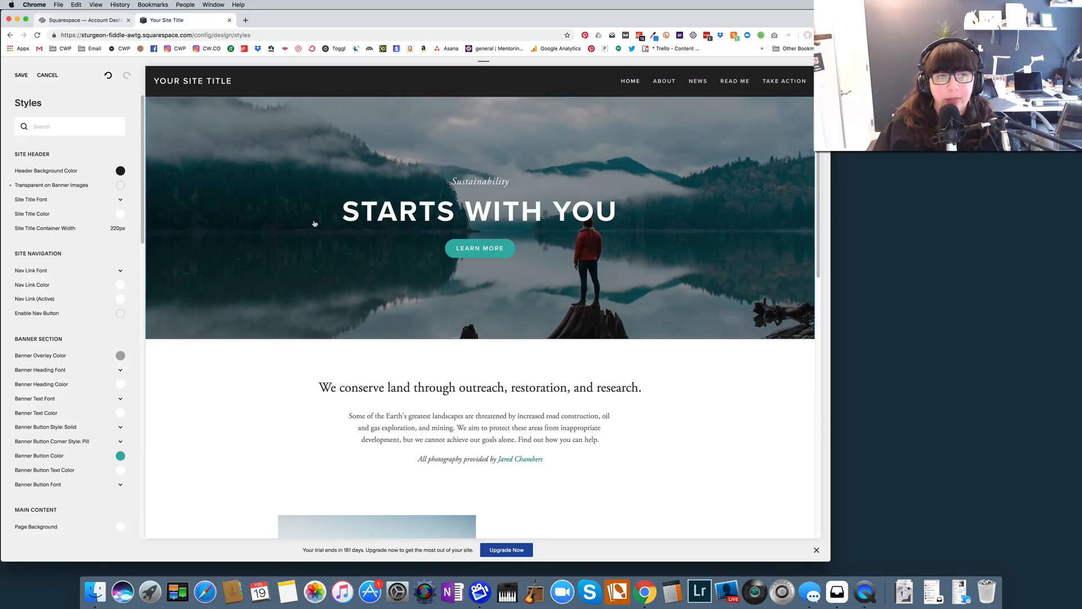
pyautogui.moveTo(302, 177)
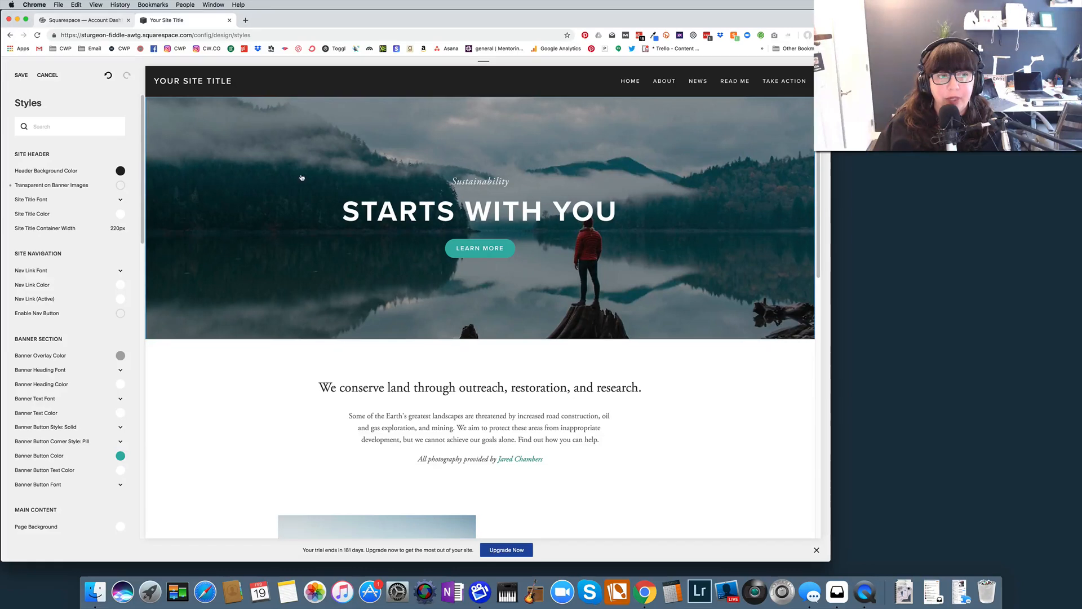
pyautogui.click(121, 170)
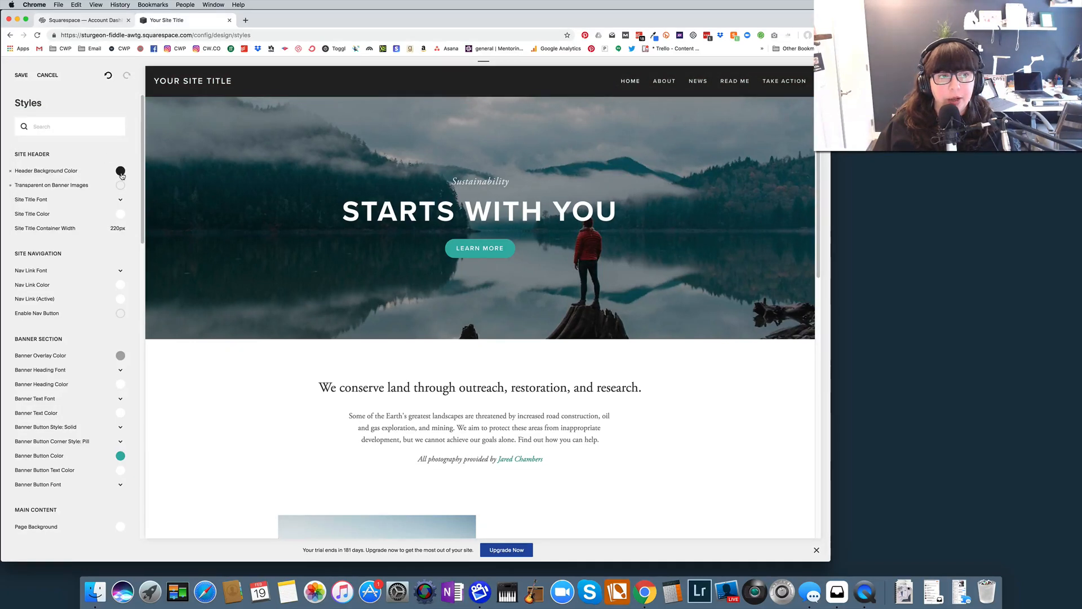
pyautogui.click(121, 185)
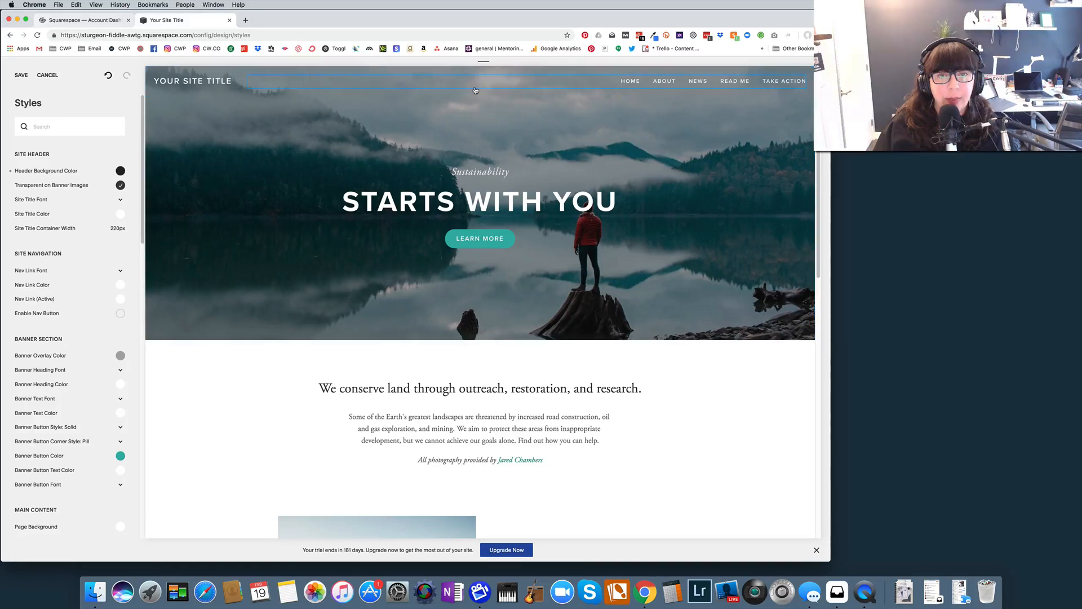
pyautogui.moveTo(795, 99)
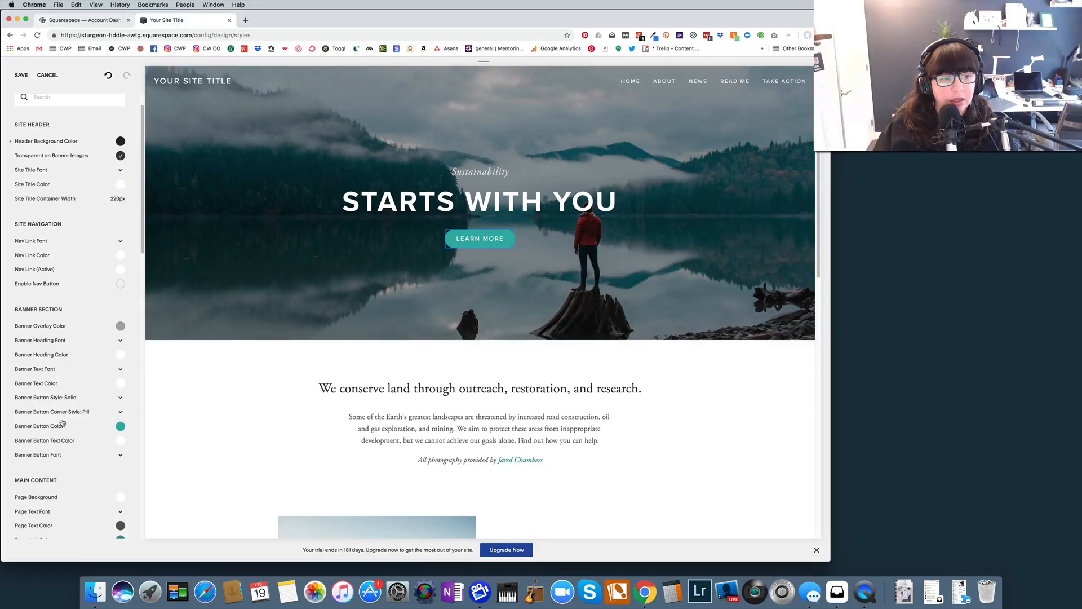
pyautogui.moveTo(58, 296)
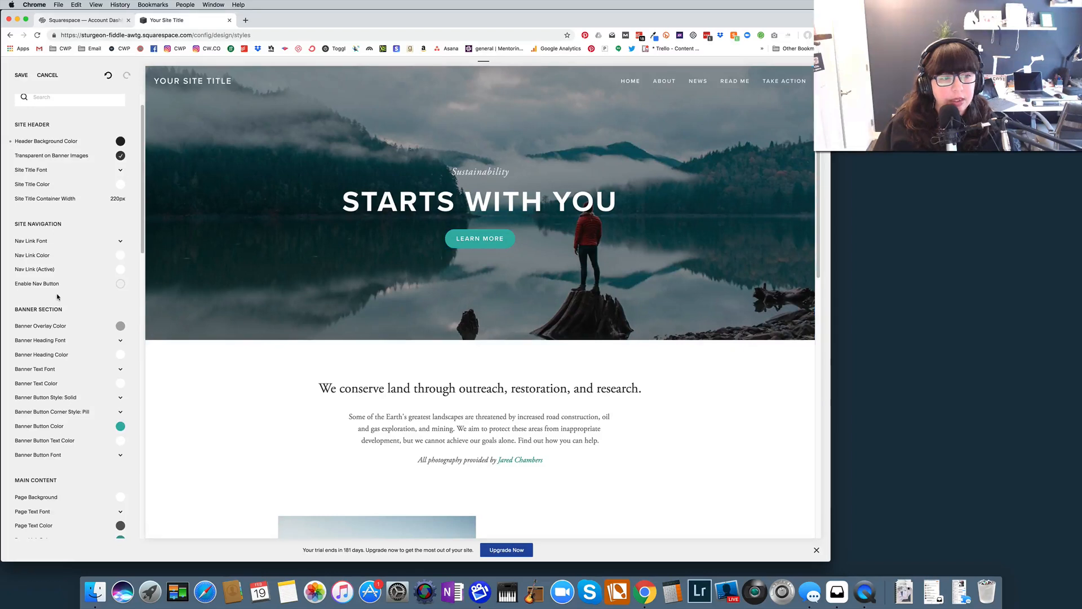
# Enable Nav Button so Take Action shows as an outlined pill, compare off/on, and save styles.
pyautogui.click(121, 283)
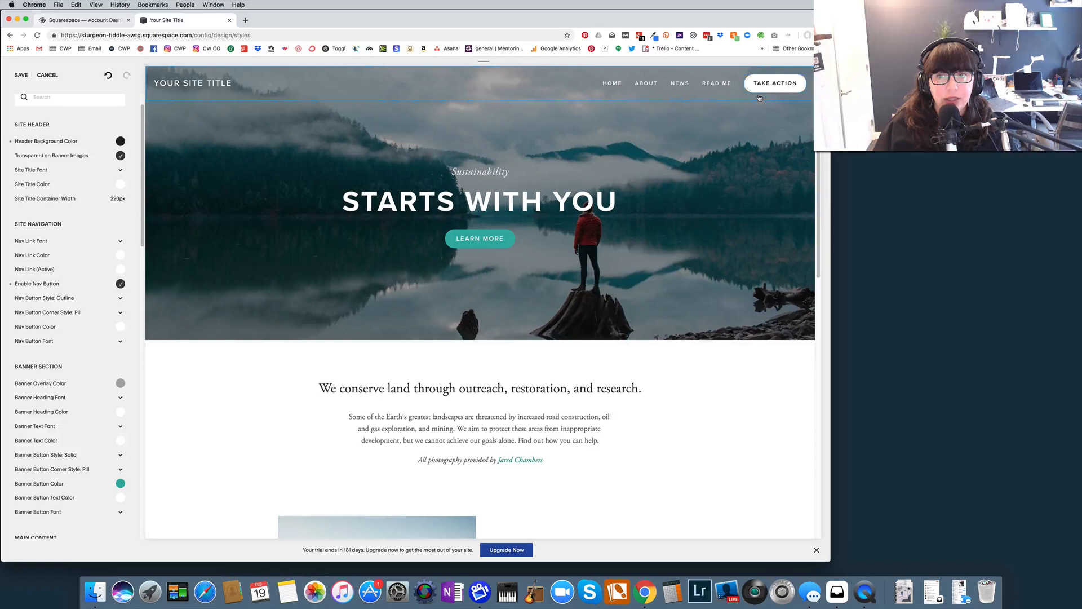
pyautogui.moveTo(776, 82)
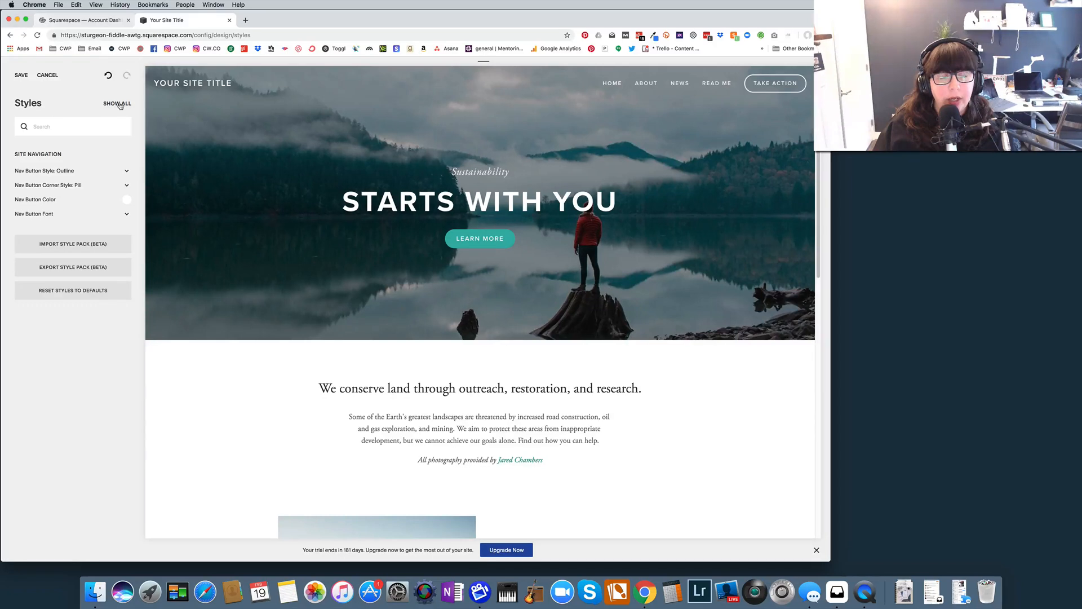
pyautogui.click(116, 102)
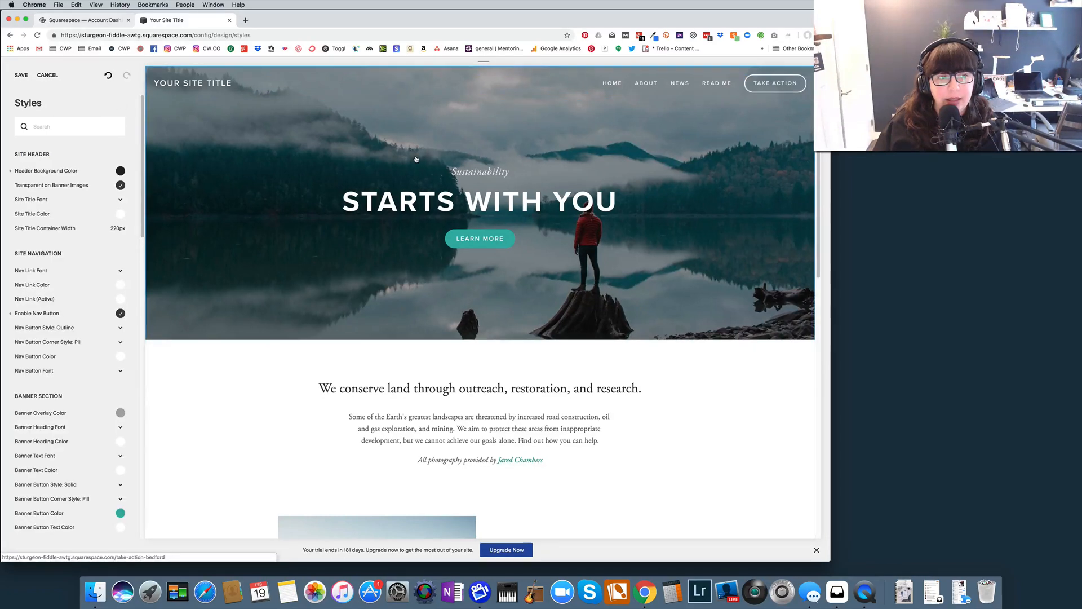
pyautogui.moveTo(129, 335)
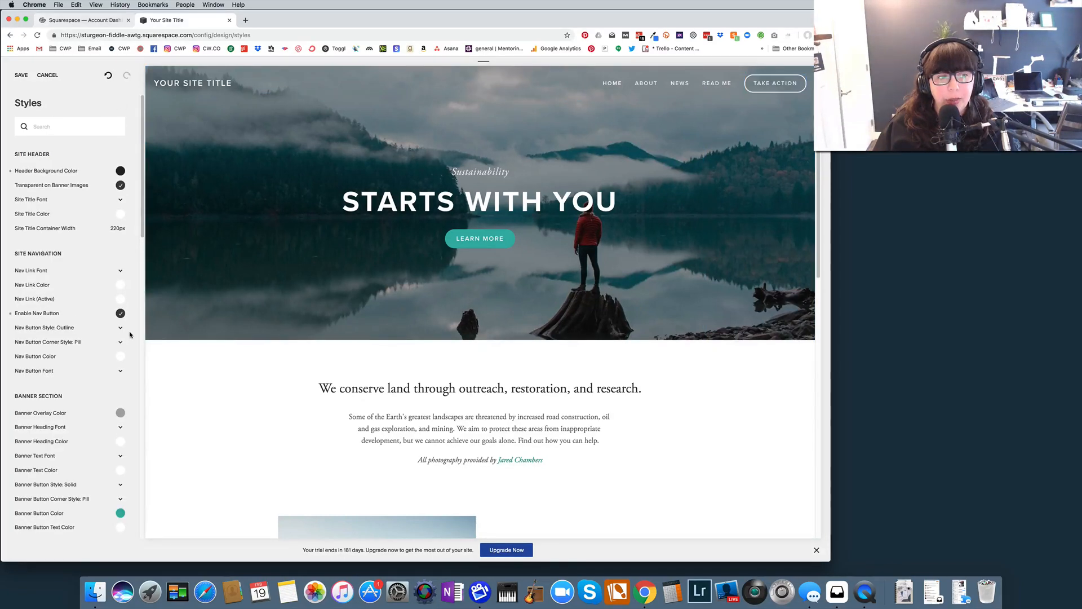
pyautogui.click(120, 312)
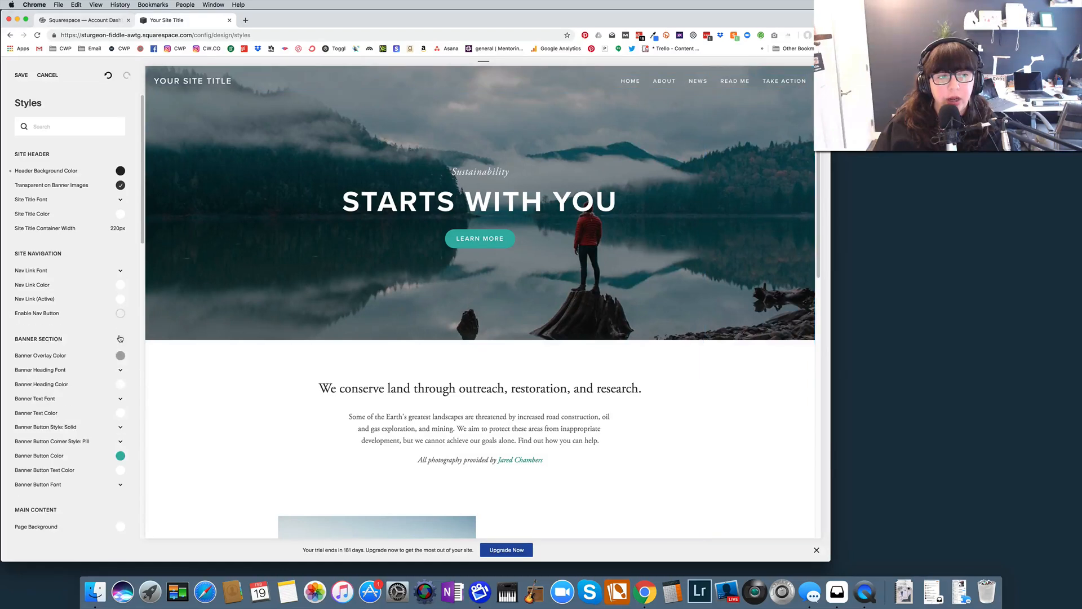
pyautogui.click(121, 312)
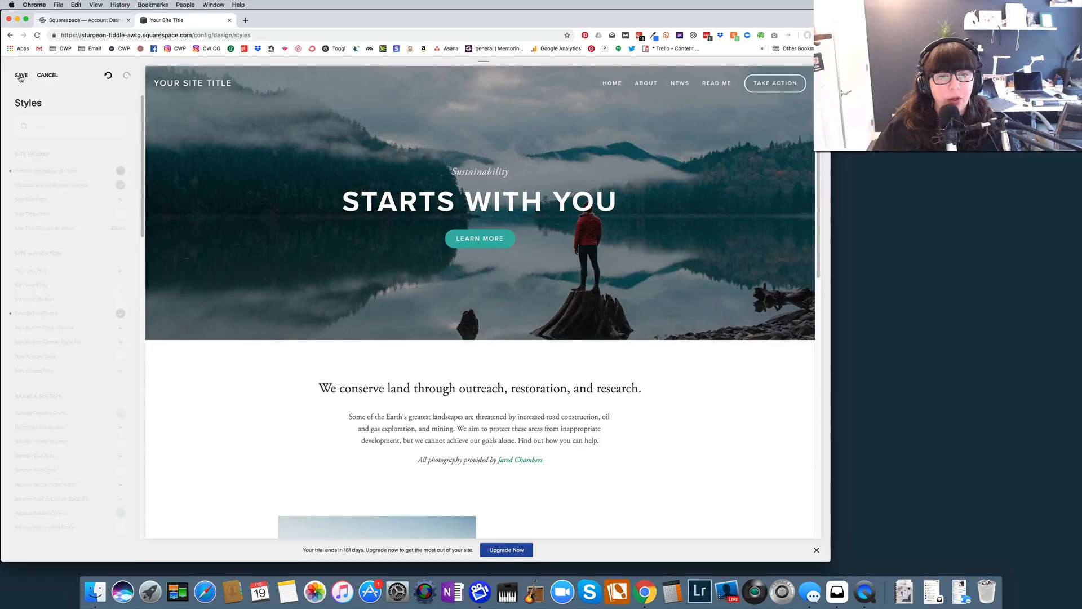
pyautogui.click(21, 75)
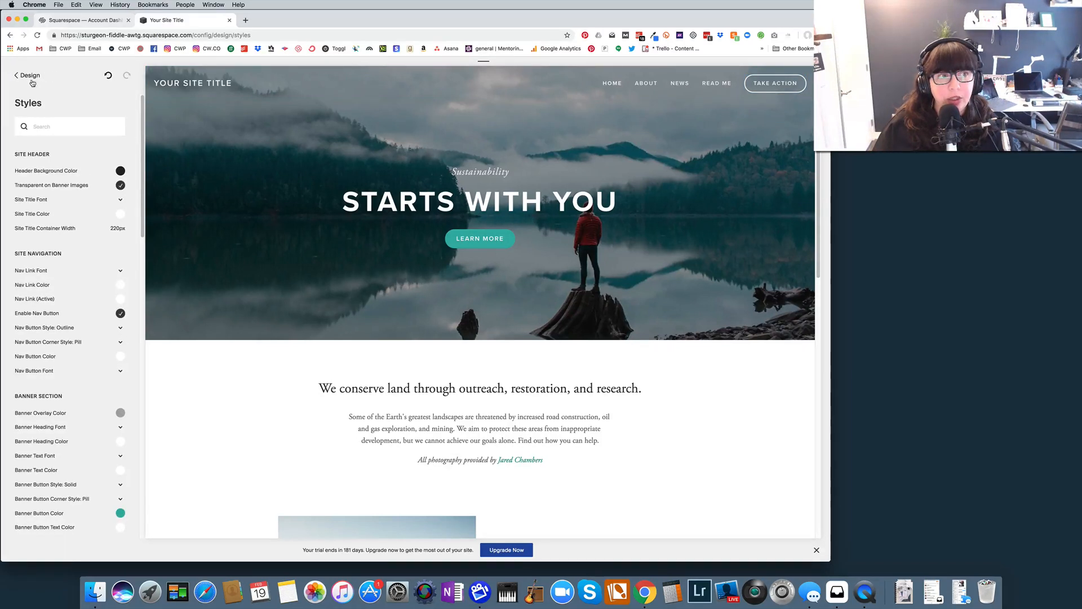
# Back out of Site Styles to the main menu and show the Pages list.
pyautogui.click(27, 75)
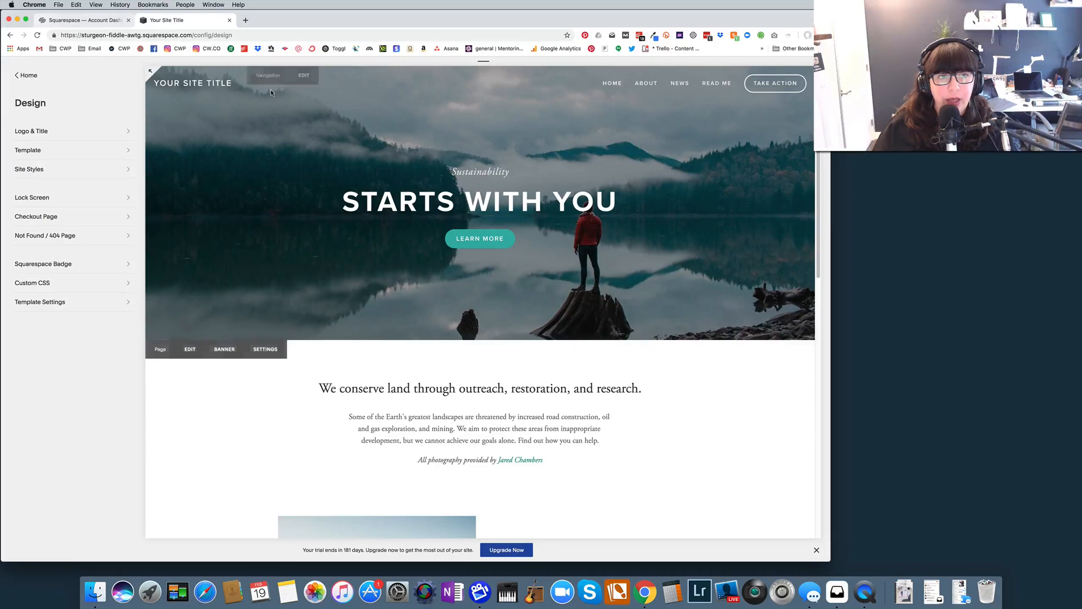
pyautogui.moveTo(285, 311)
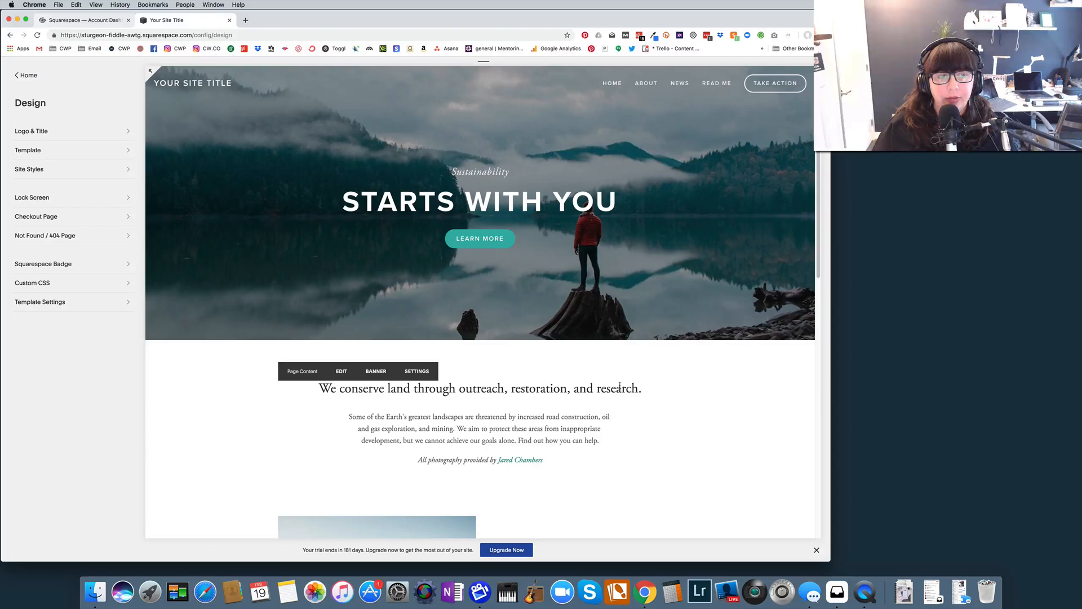
pyautogui.moveTo(660, 373)
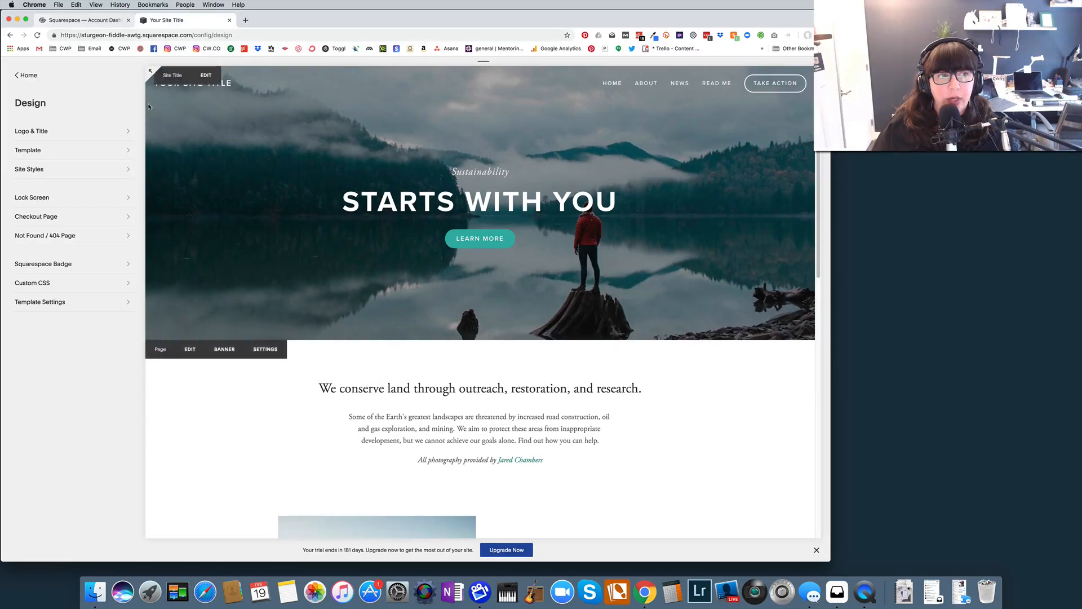
pyautogui.click(26, 76)
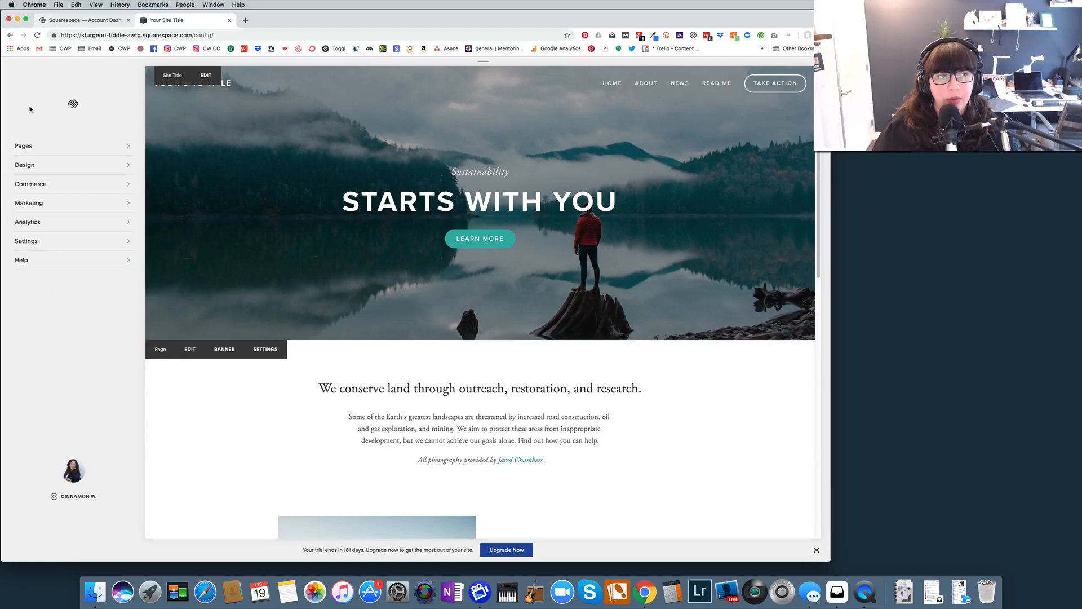
pyautogui.click(24, 145)
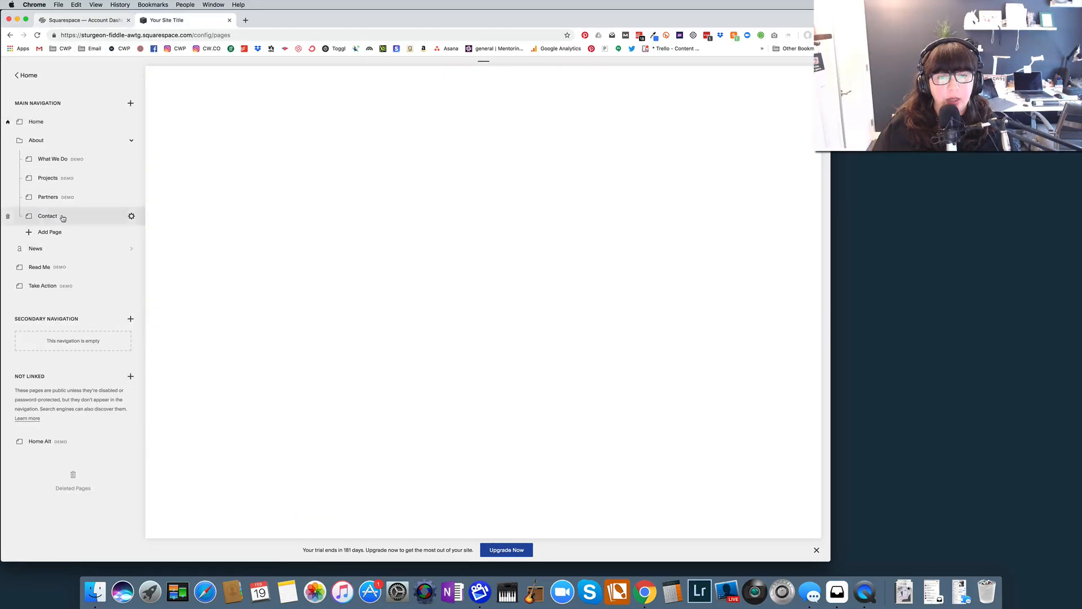
# Start editing the Contact page and scroll to its plant-photo Gallery slideshow block.
pyautogui.click(48, 215)
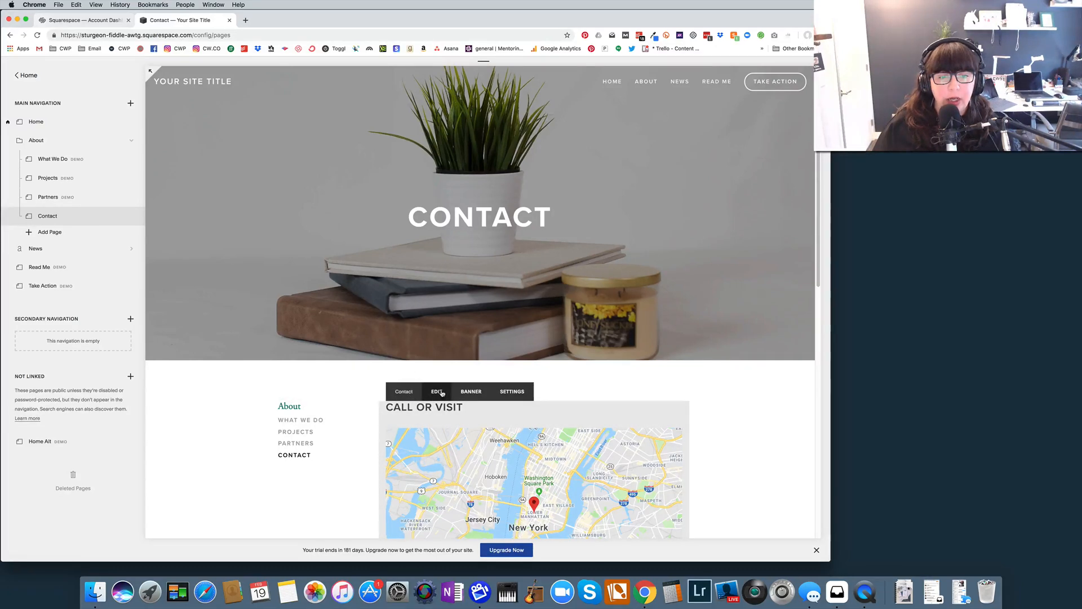
pyautogui.click(437, 392)
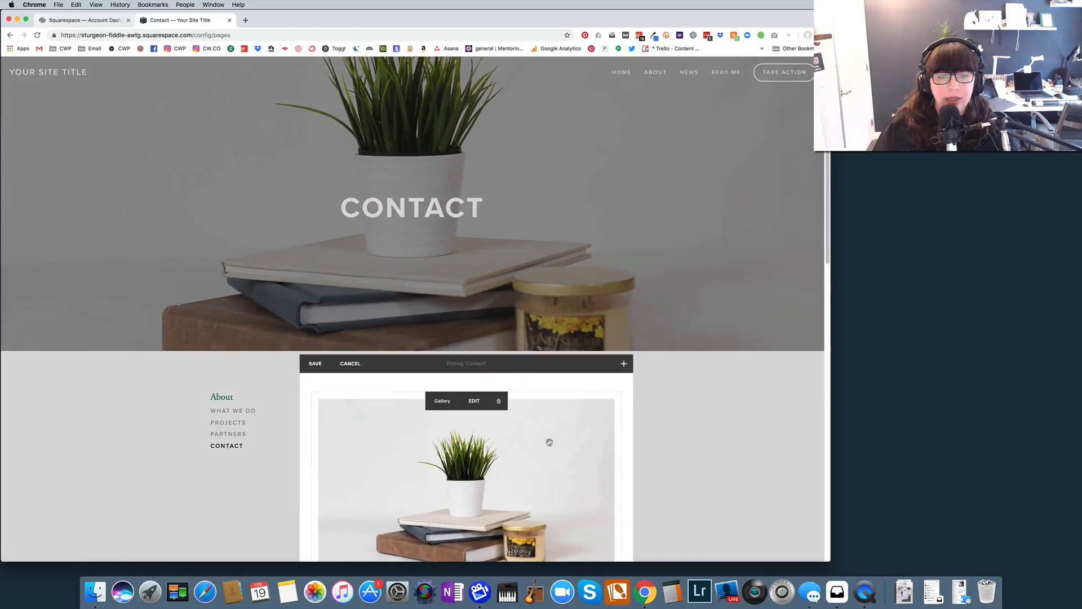
pyautogui.moveTo(566, 407)
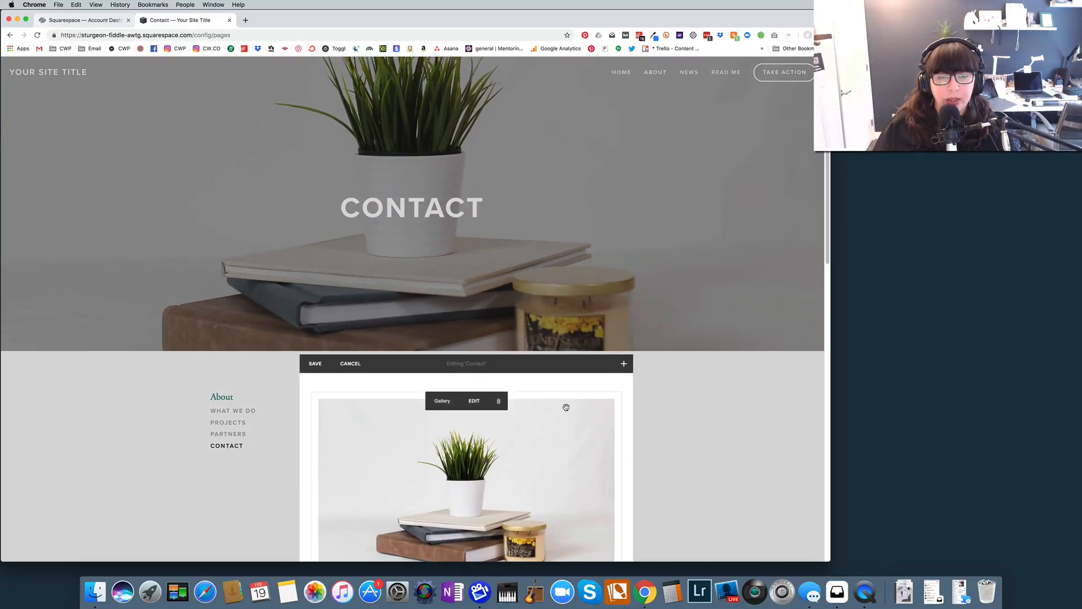
pyautogui.scroll(-3)
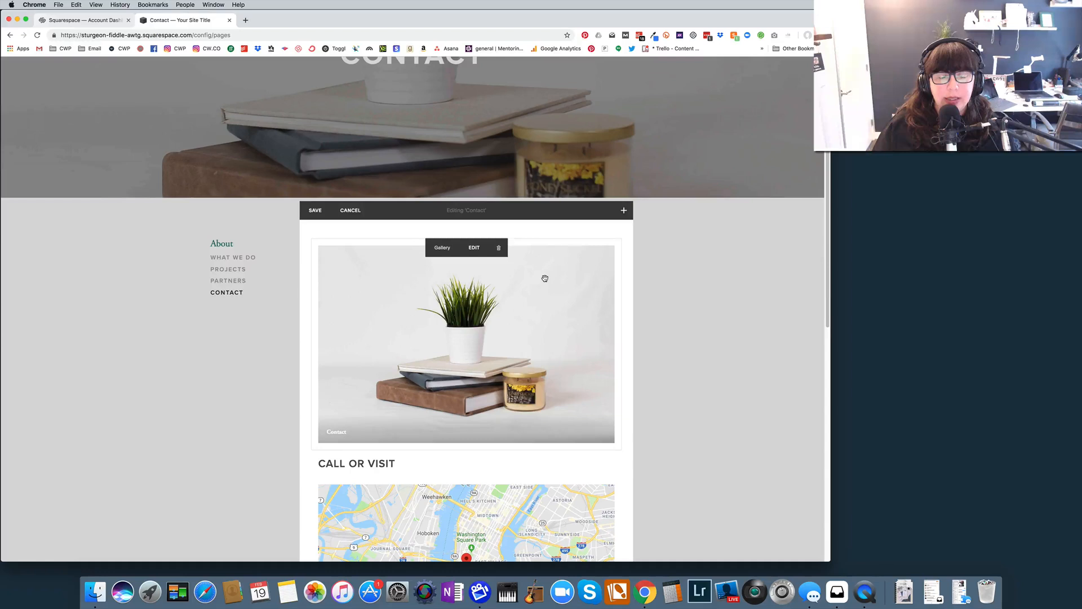
pyautogui.moveTo(475, 248)
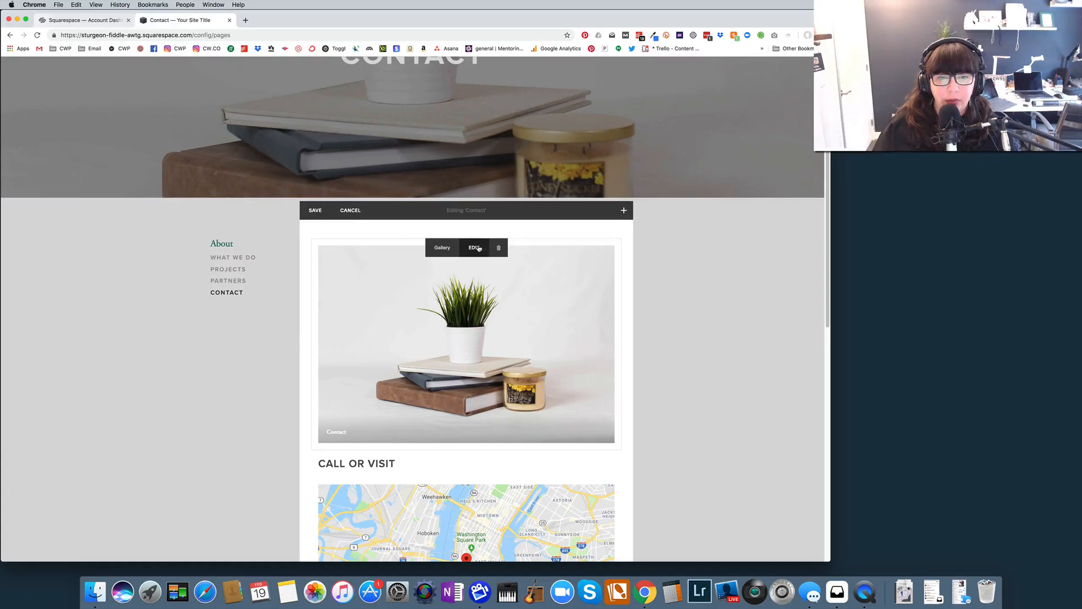
pyautogui.moveTo(530, 246)
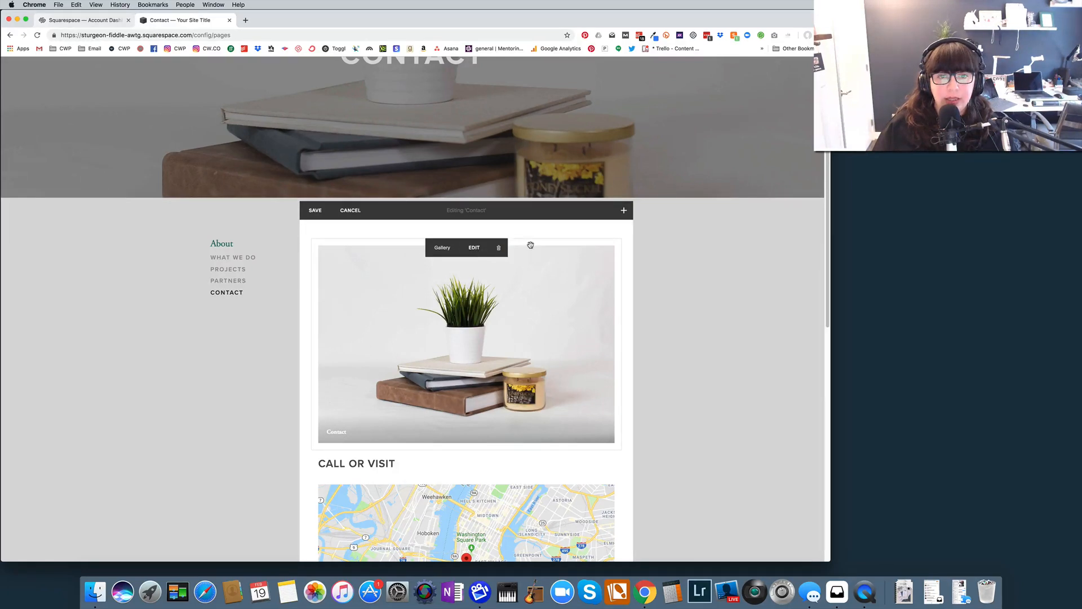
pyautogui.scroll(-3)
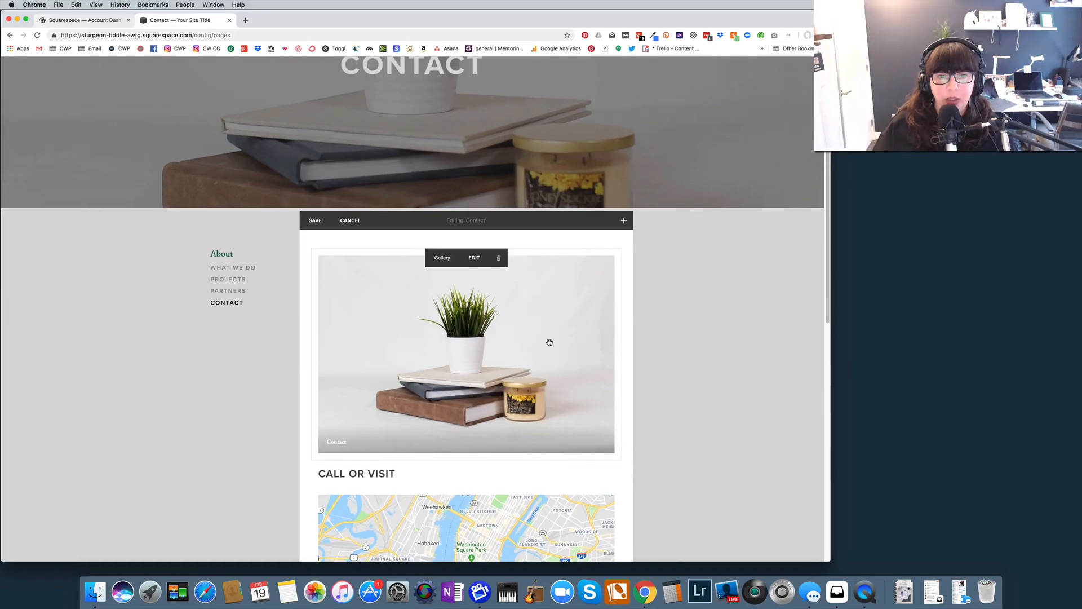
pyautogui.moveTo(525, 313)
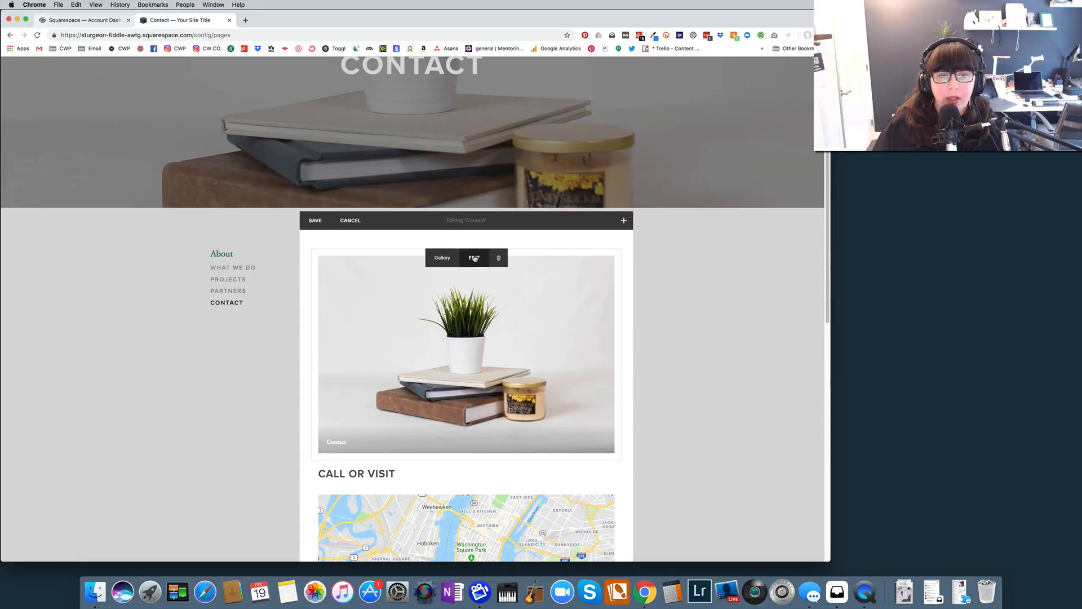
# Review the slideshow images' Edit Image details, including the Contact caption, saving each.
pyautogui.click(473, 257)
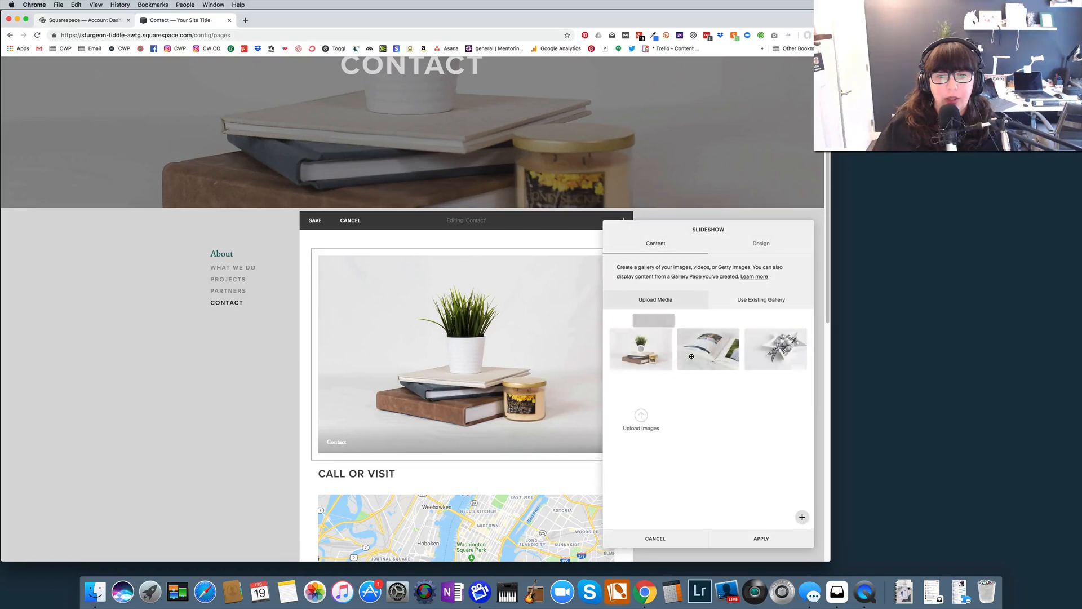
pyautogui.moveTo(776, 349)
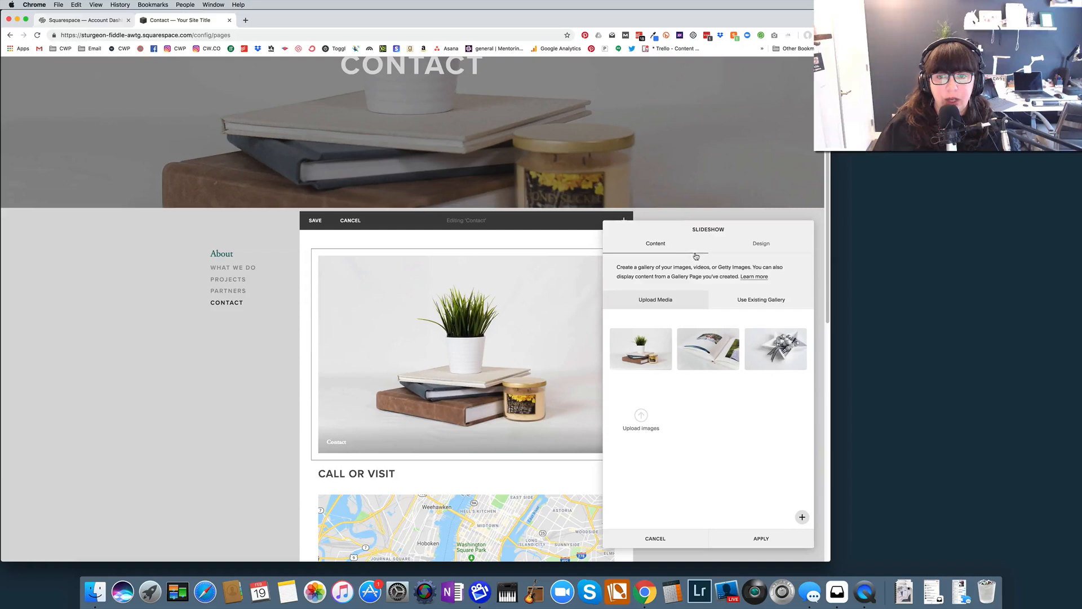
pyautogui.moveTo(640, 348)
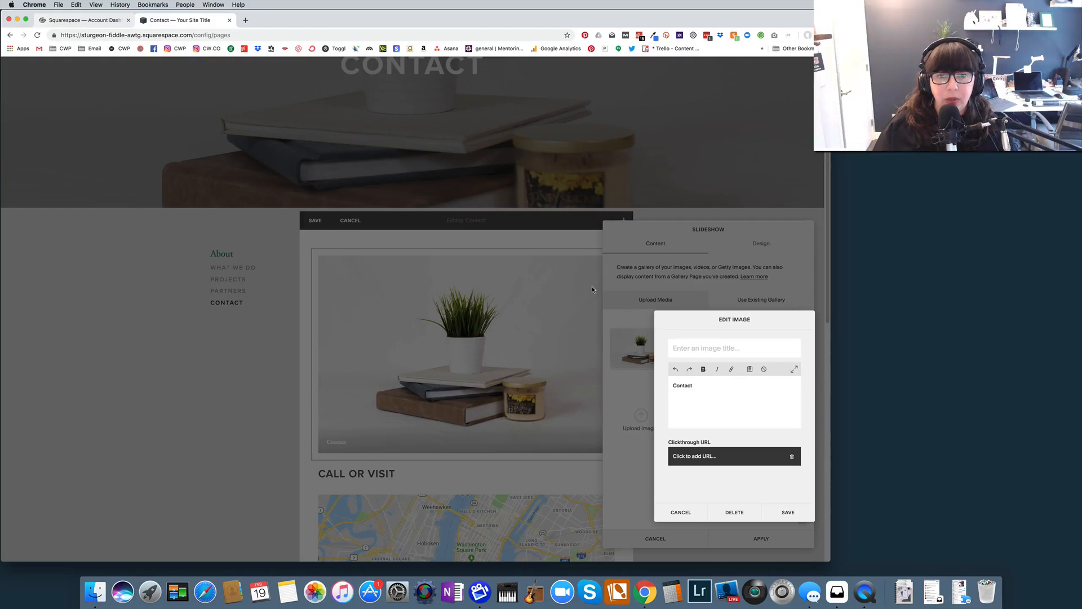
pyautogui.moveTo(477, 74)
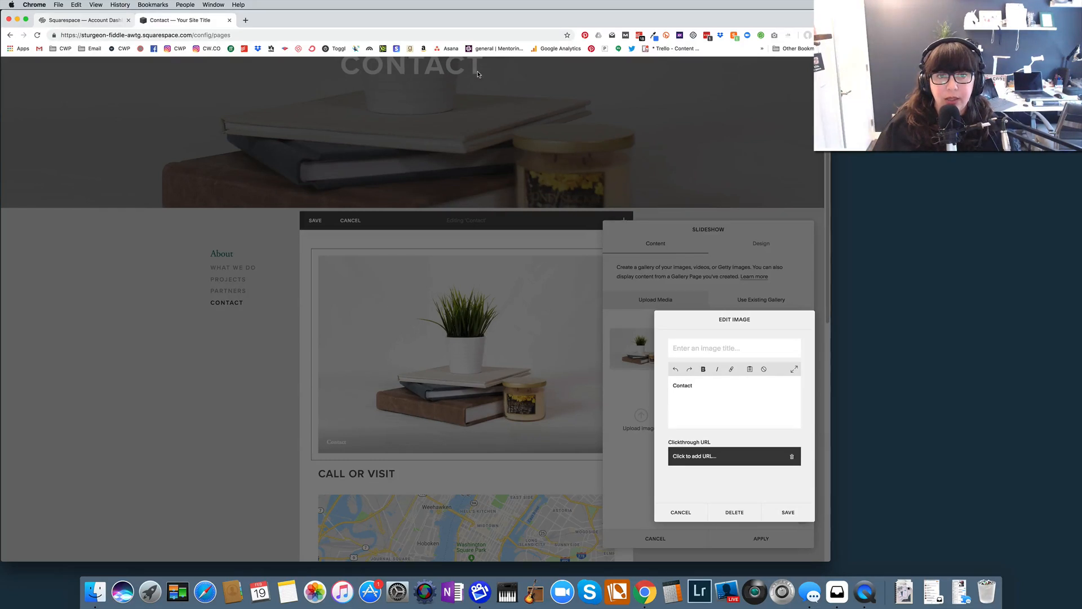
pyautogui.moveTo(404, 205)
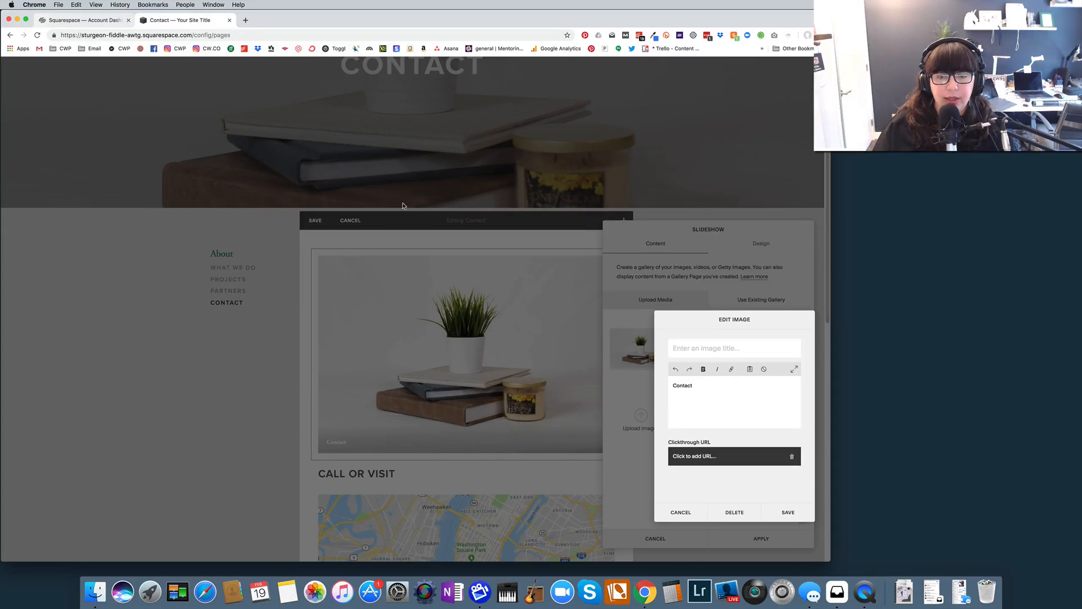
pyautogui.click(788, 512)
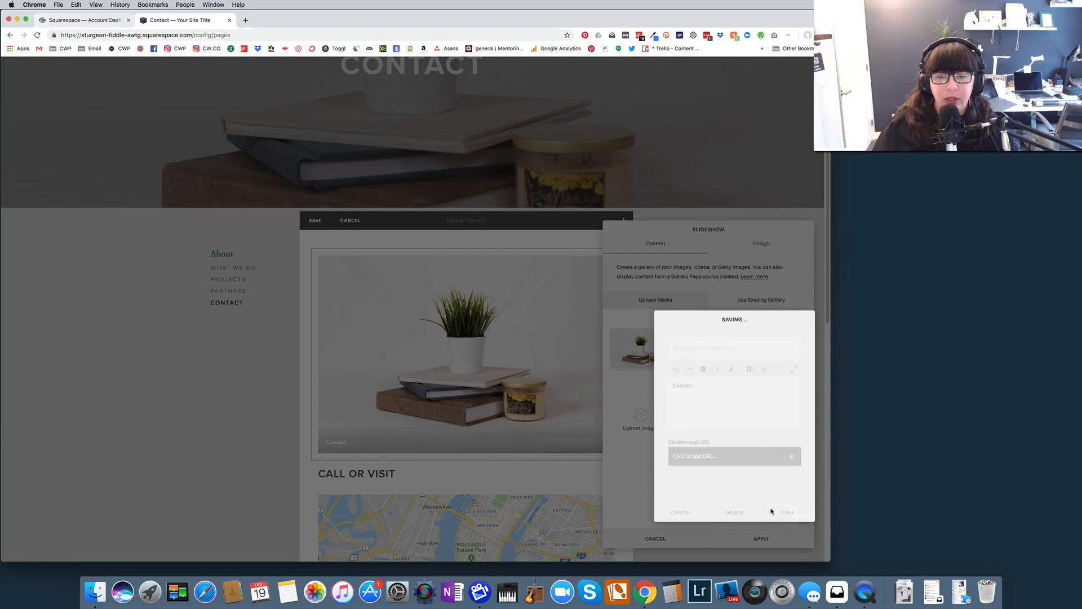
pyautogui.click(788, 512)
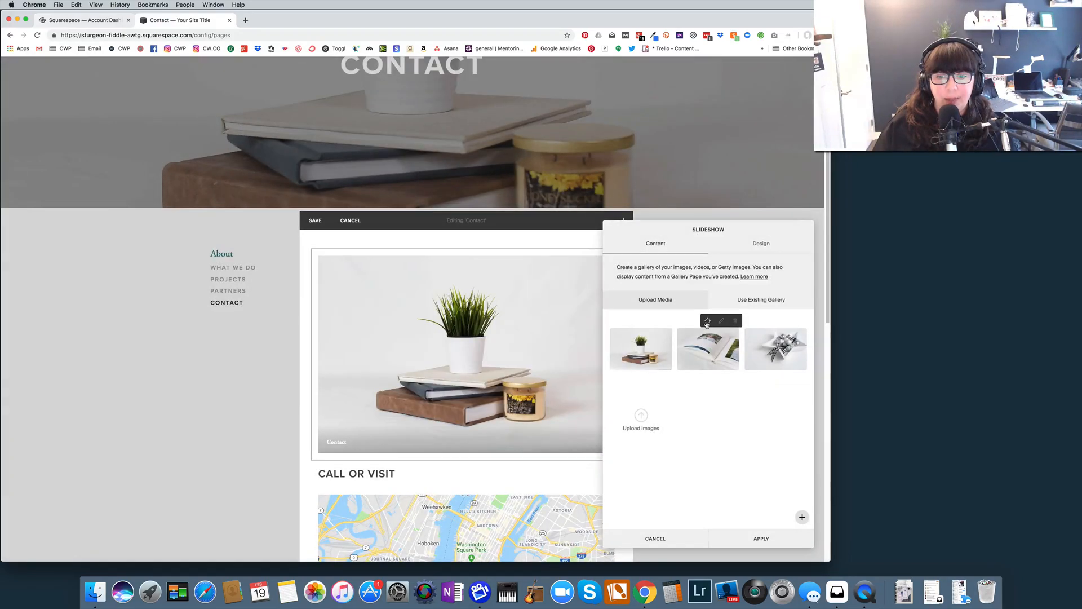
pyautogui.click(721, 320)
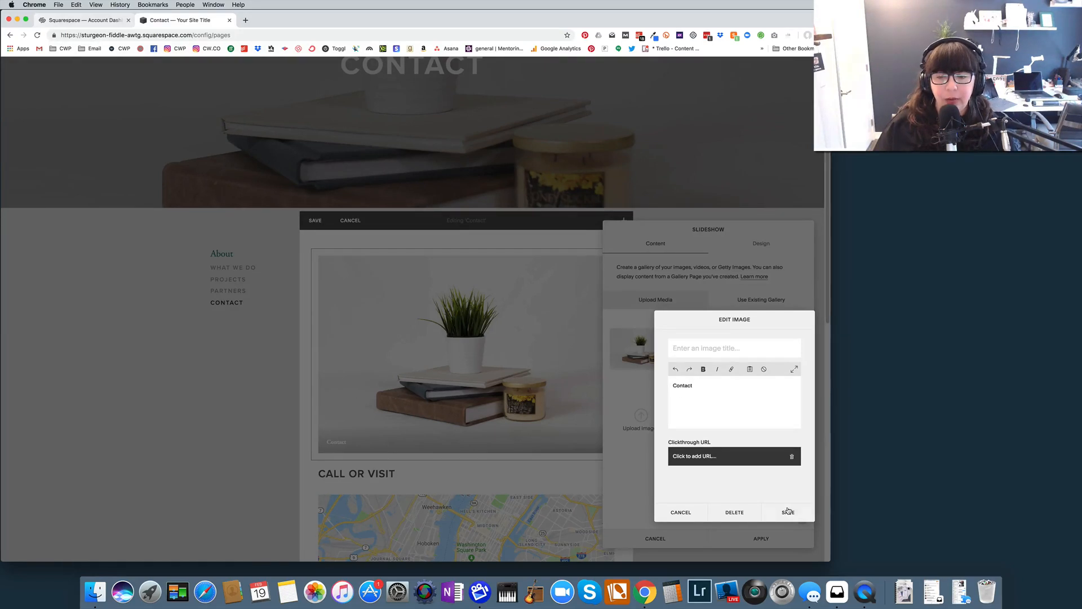
pyautogui.click(787, 512)
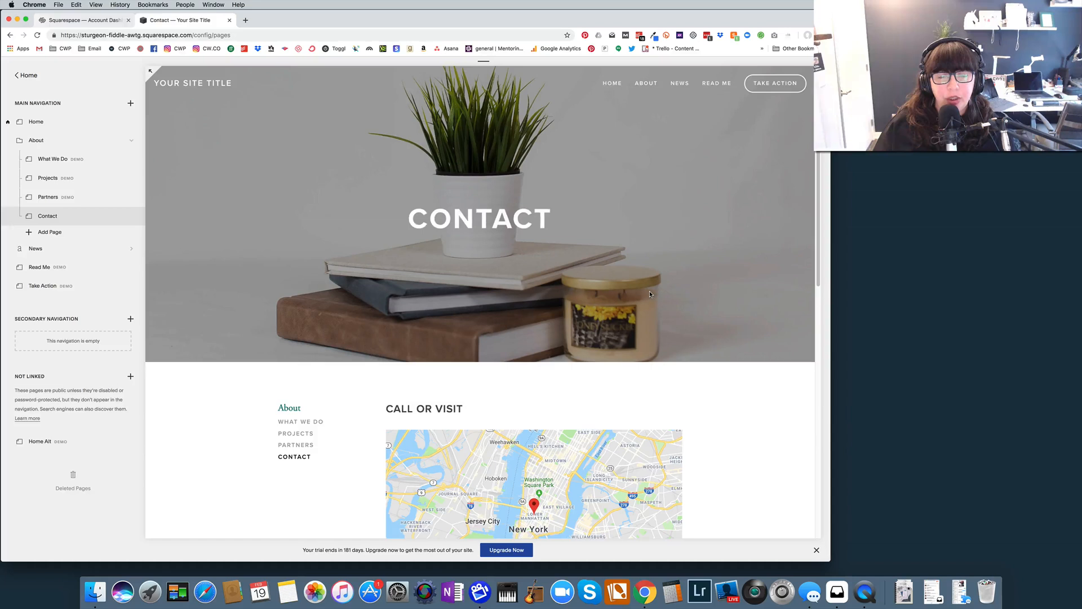
pyautogui.moveTo(649, 291)
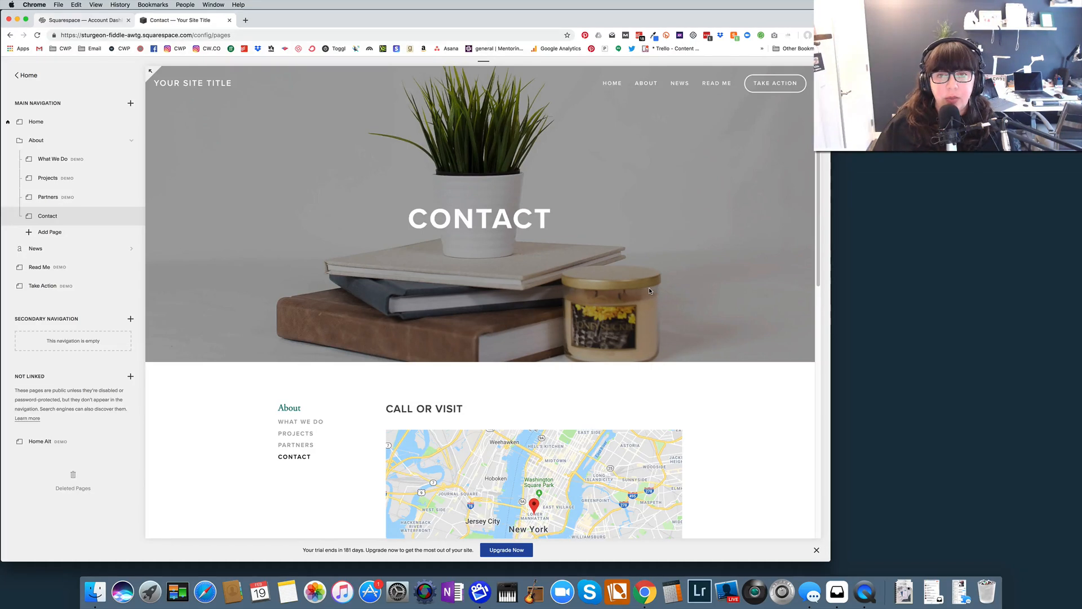
pyautogui.moveTo(610, 303)
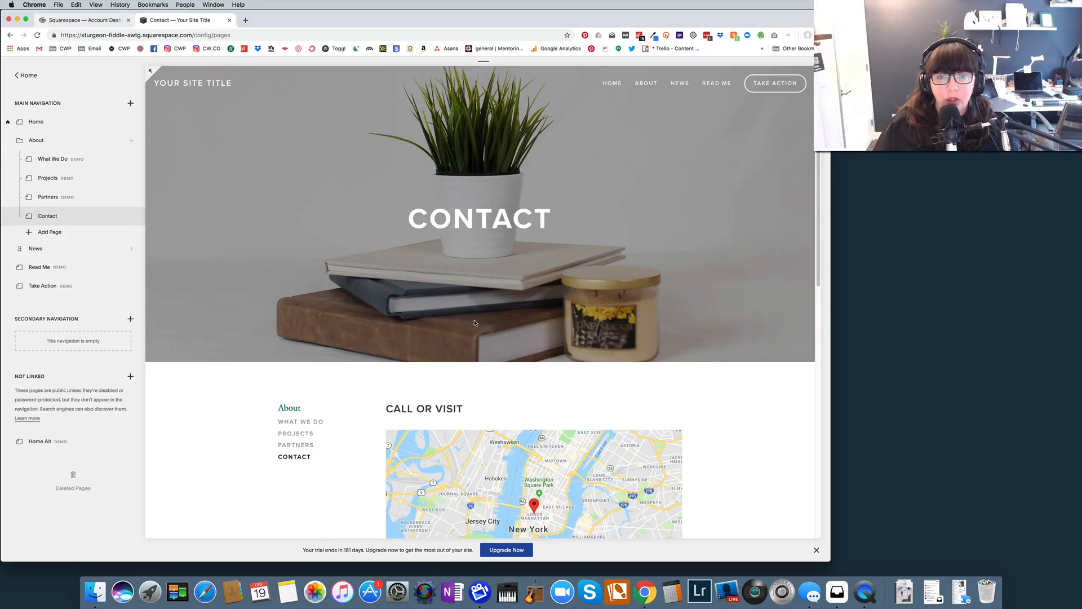
pyautogui.moveTo(649, 198)
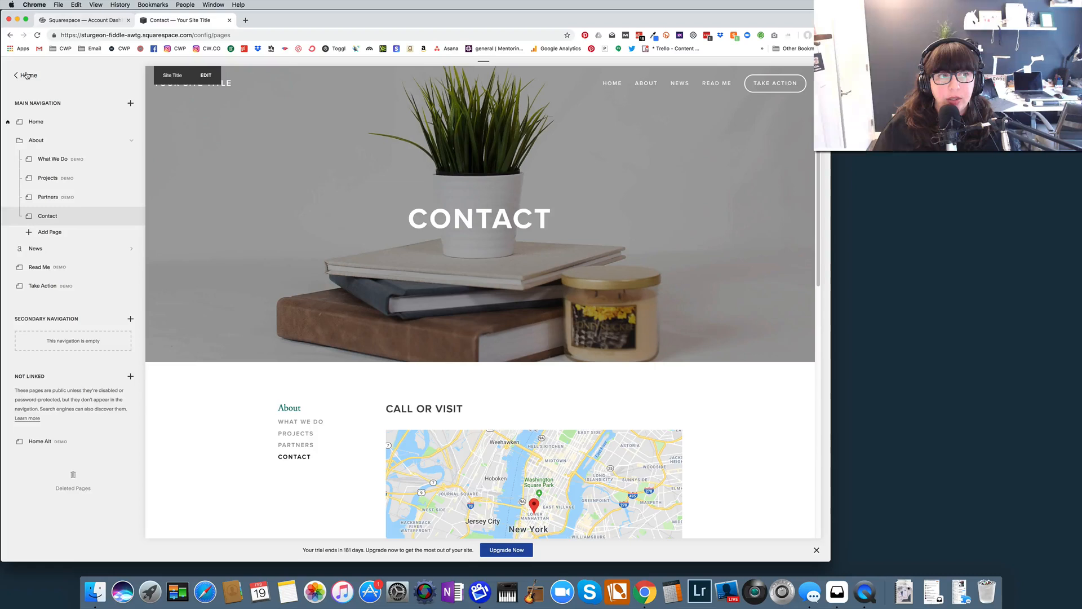
# Return to the Pages list from the main menu and select the News blog page.
pyautogui.click(17, 76)
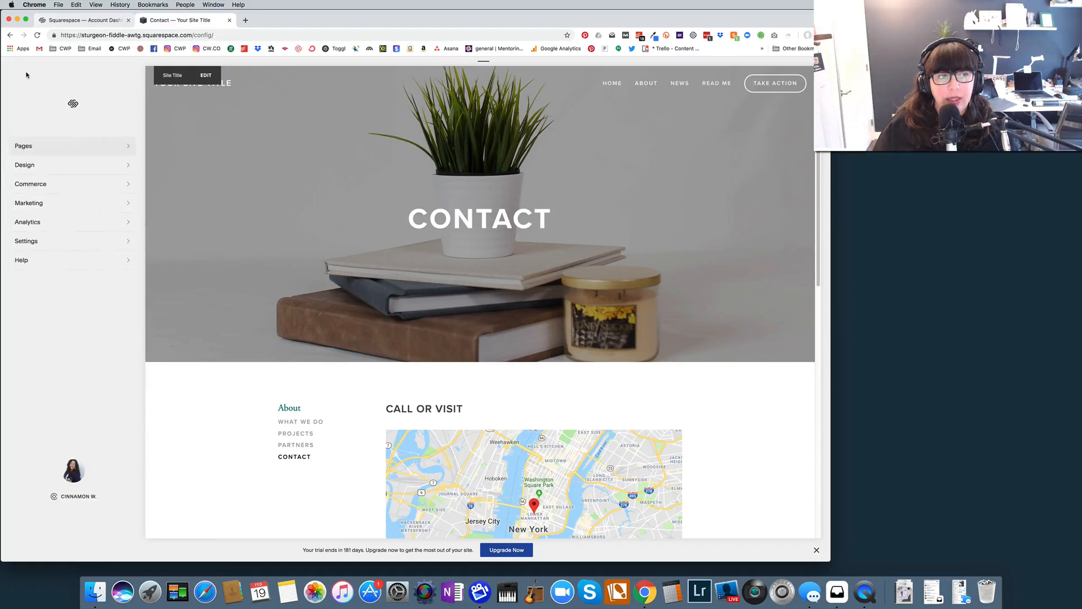
pyautogui.click(23, 146)
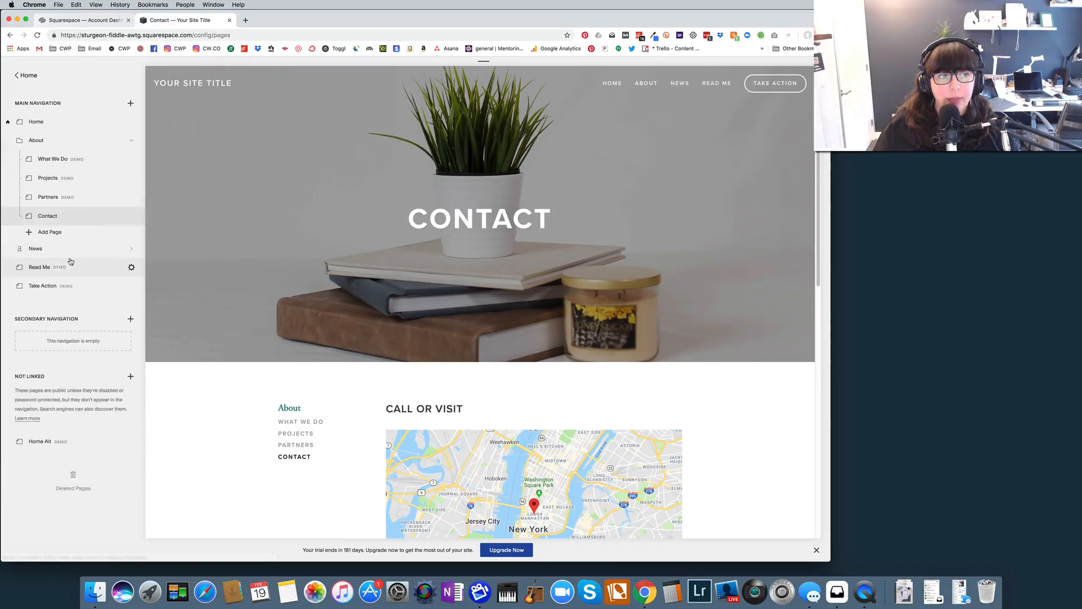
pyautogui.click(35, 248)
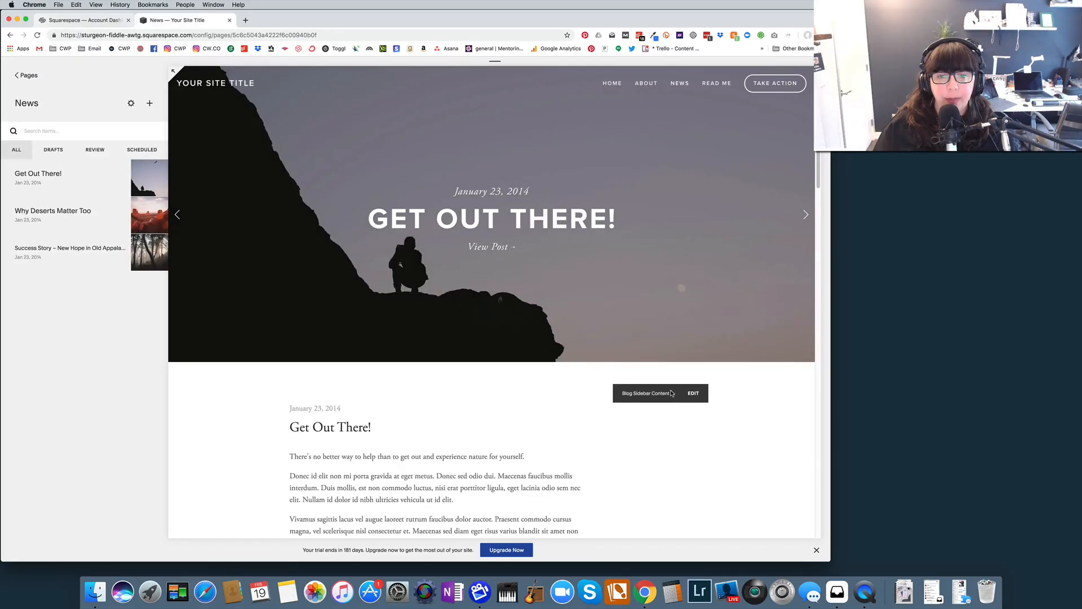
pyautogui.moveTo(670, 448)
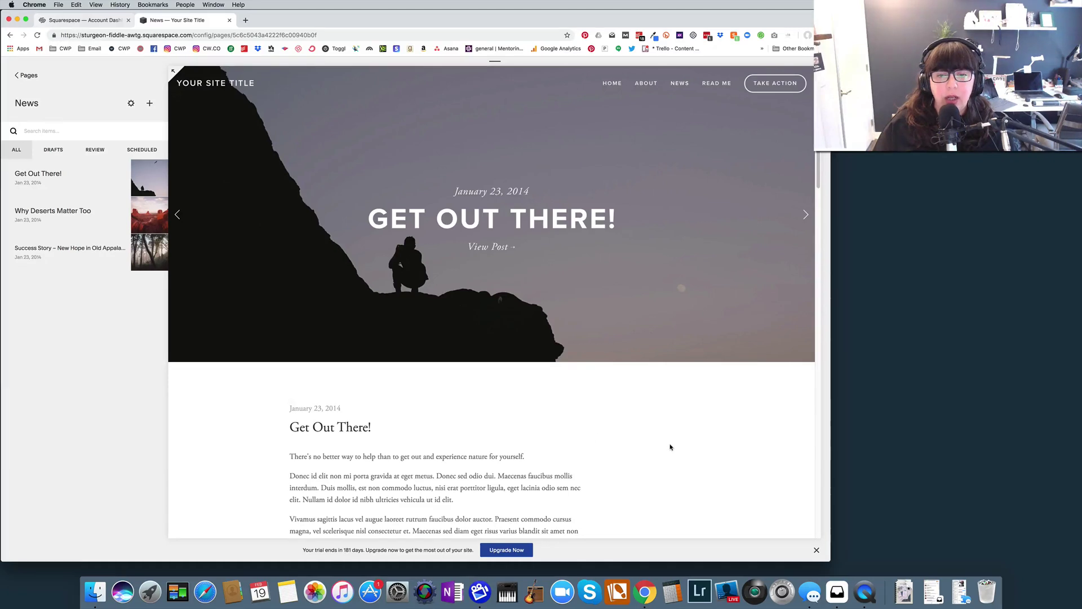
# Insert an empty Image block into the Blog Sidebar Content and save the sidebar.
pyautogui.scroll(-3)
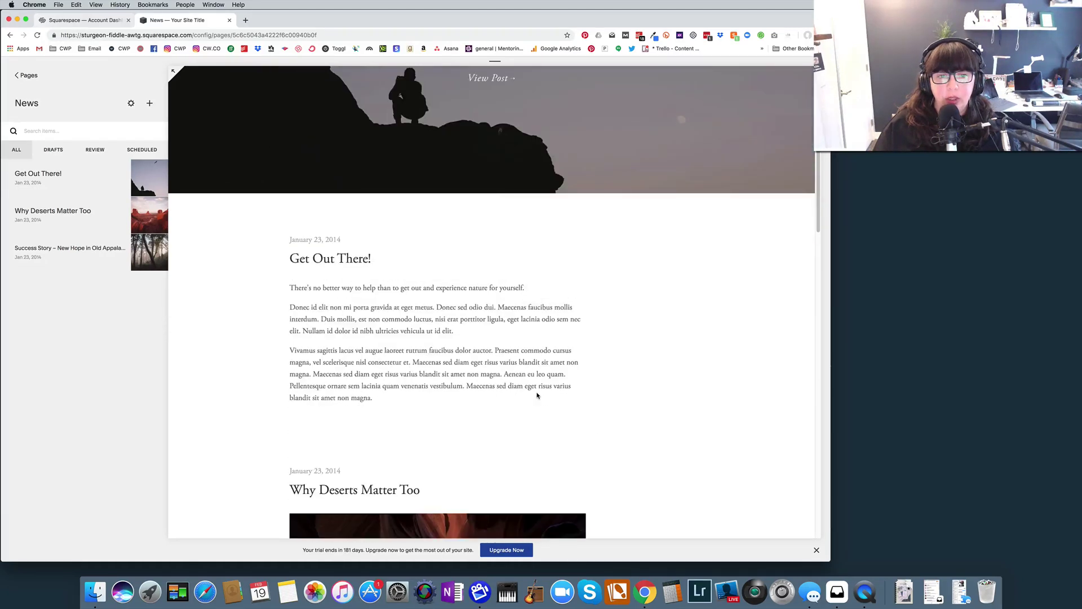
pyautogui.scroll(3)
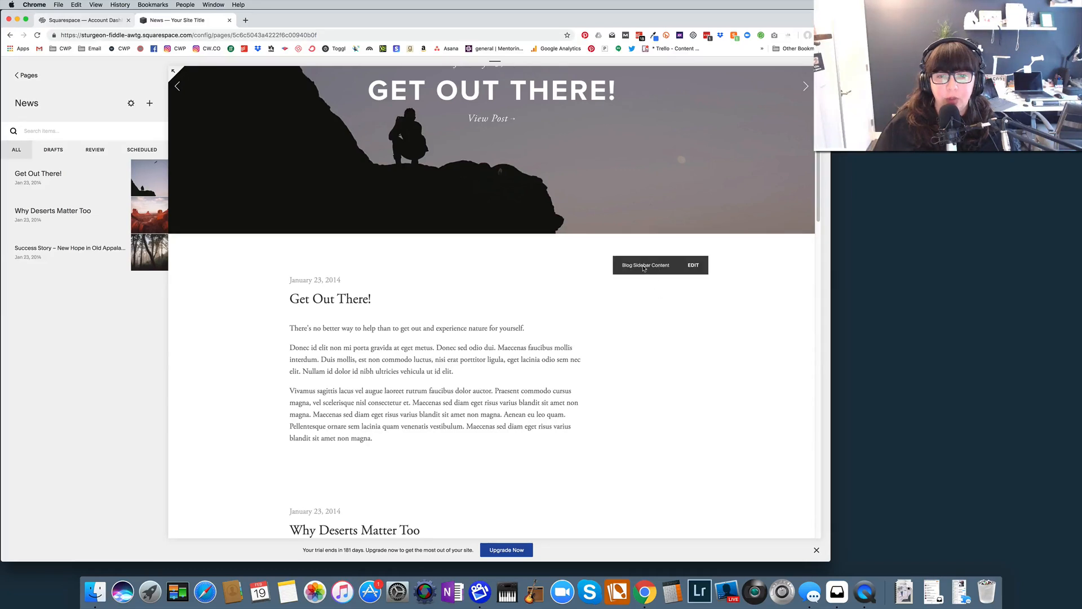
pyautogui.click(692, 264)
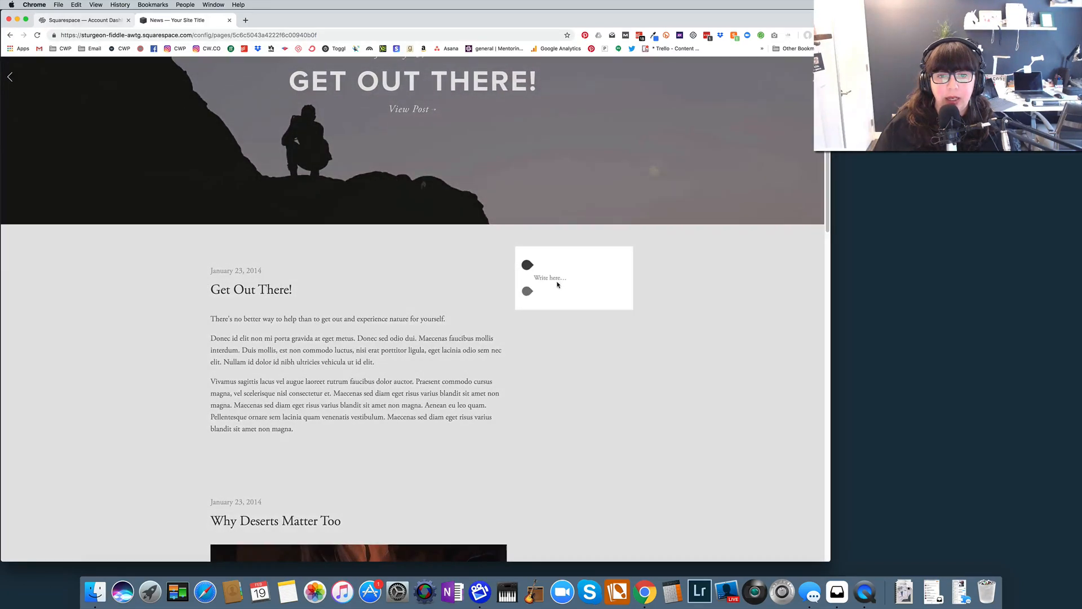
pyautogui.click(527, 277)
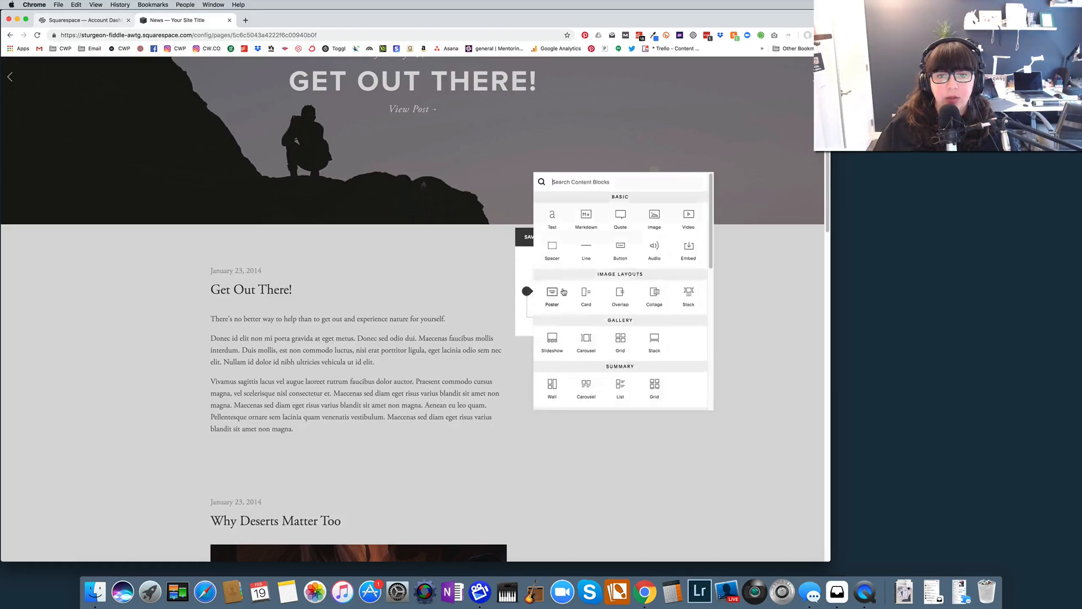
pyautogui.click(654, 218)
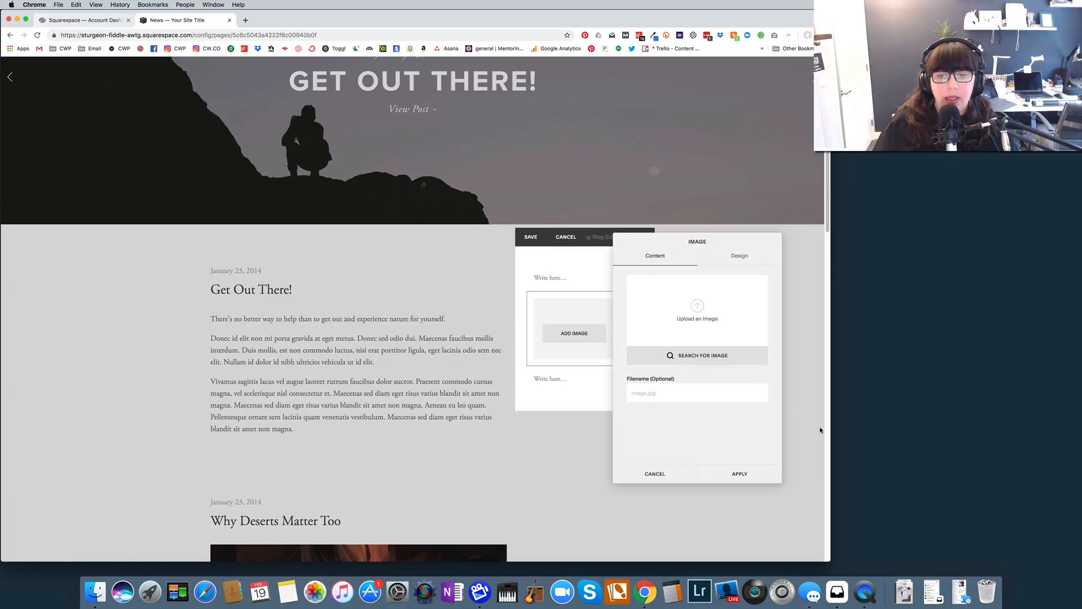
pyautogui.click(654, 473)
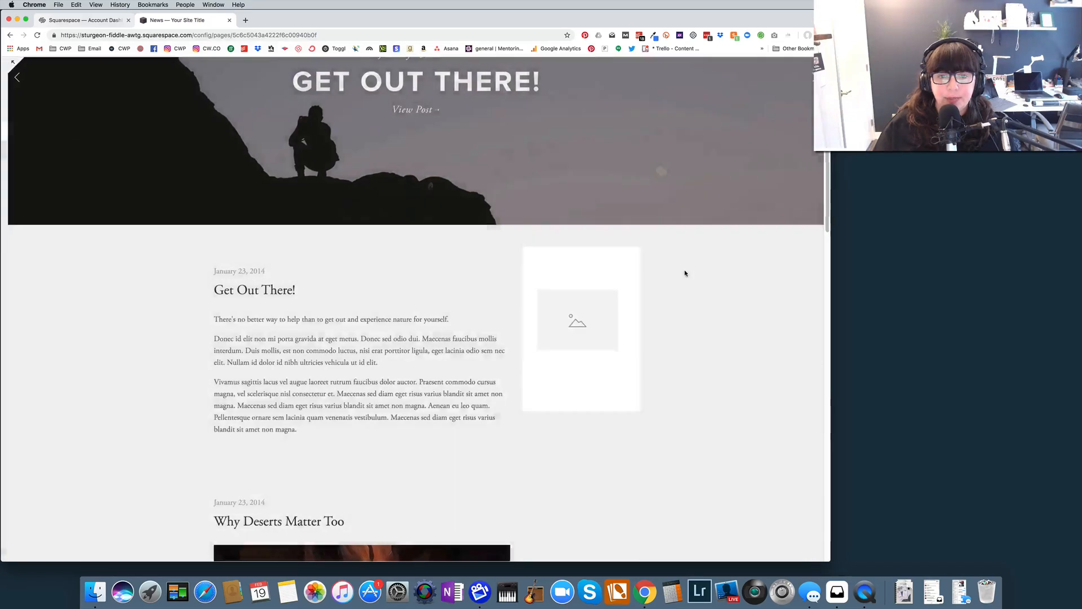
pyautogui.click(17, 77)
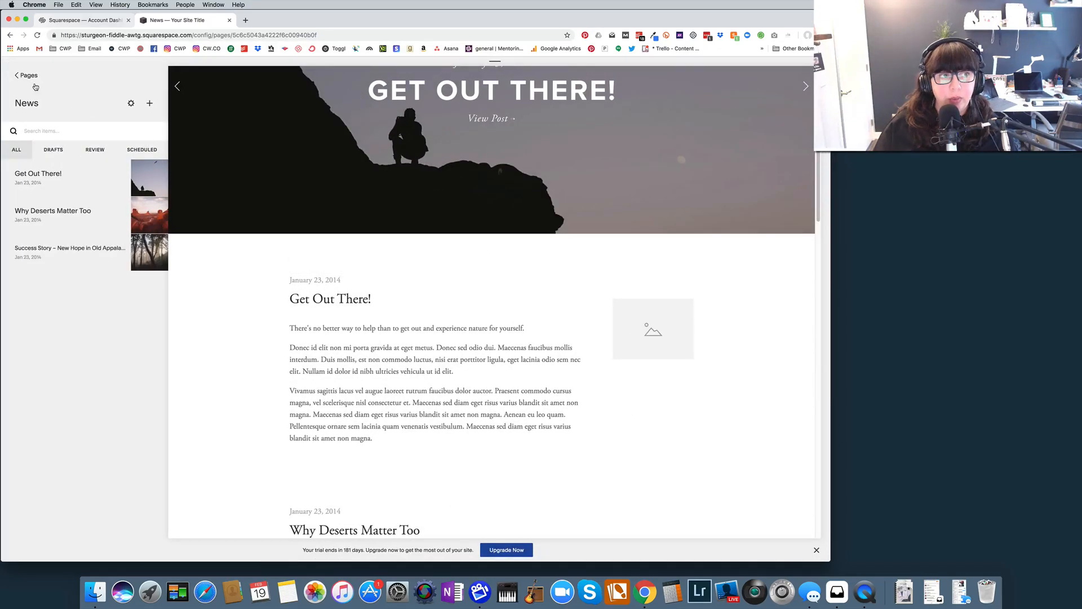
# Go into Design > Site Styles and scroll to the Sidebar section.
pyautogui.click(19, 74)
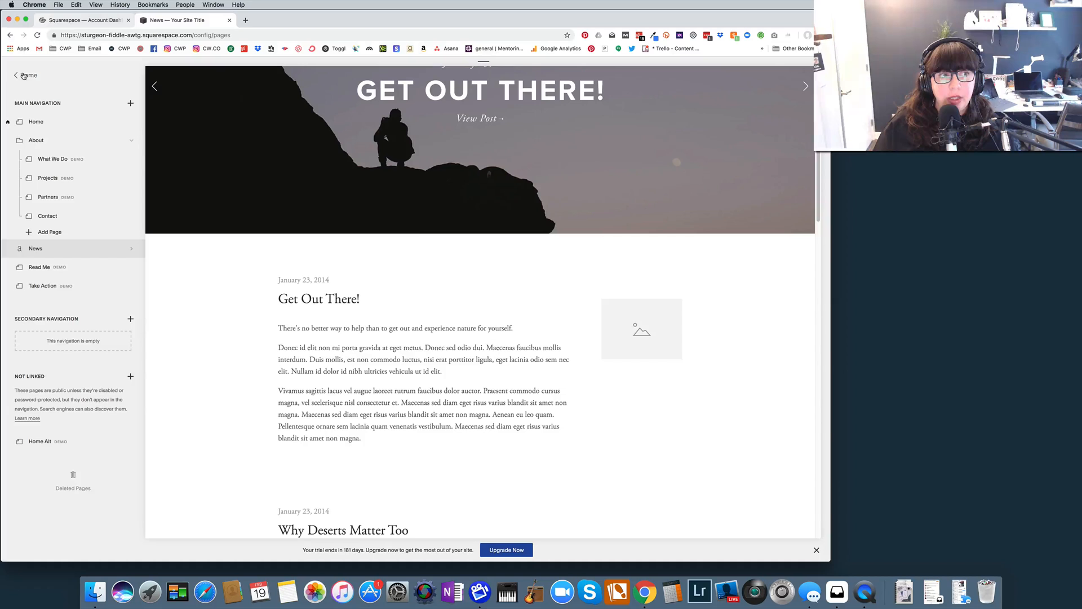
pyautogui.click(16, 76)
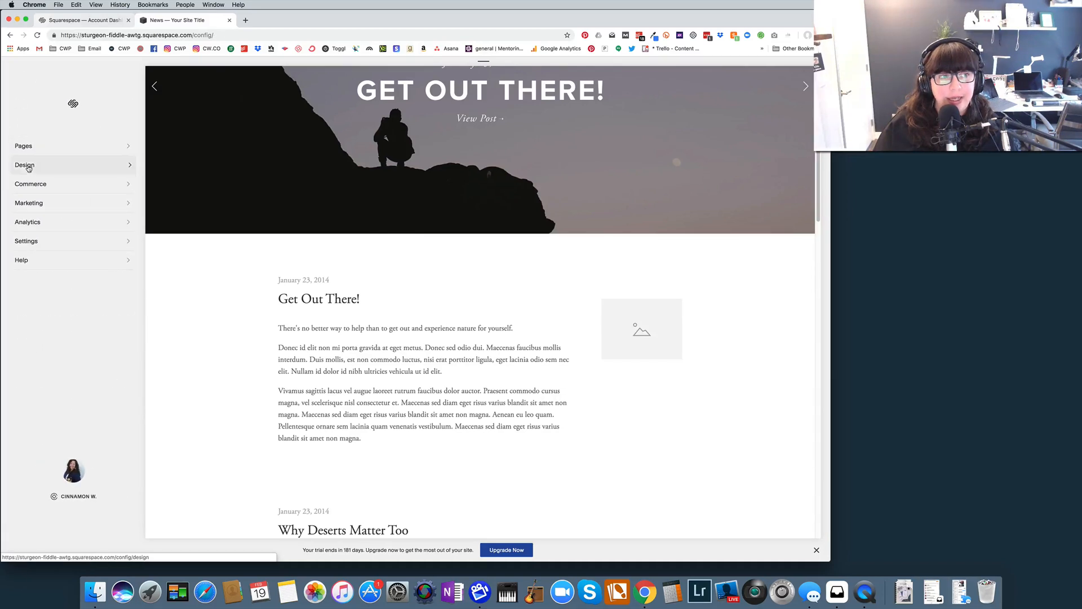
pyautogui.click(25, 165)
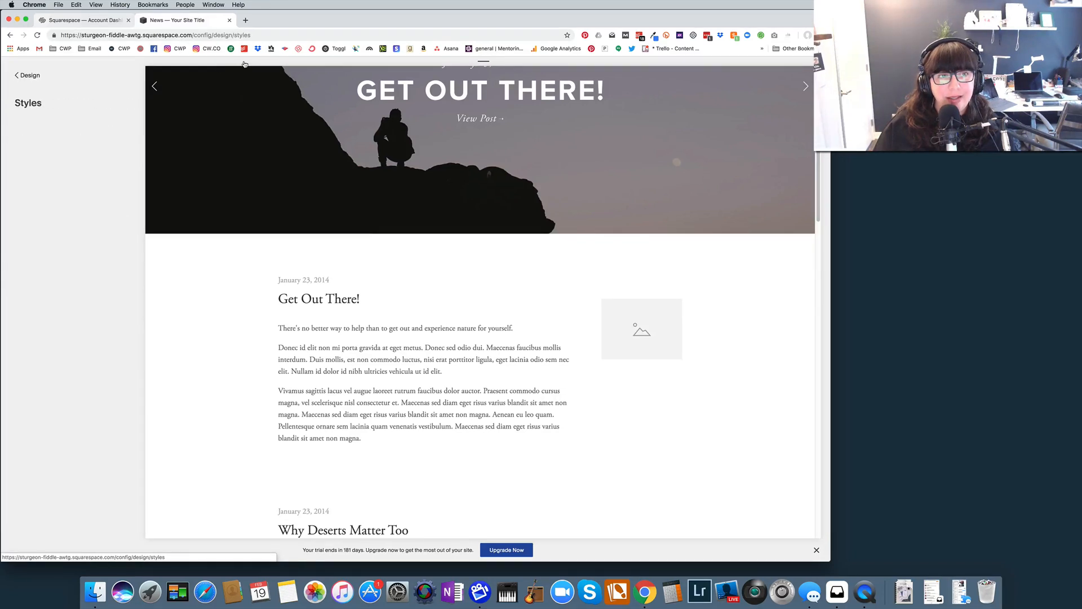
pyautogui.click(27, 103)
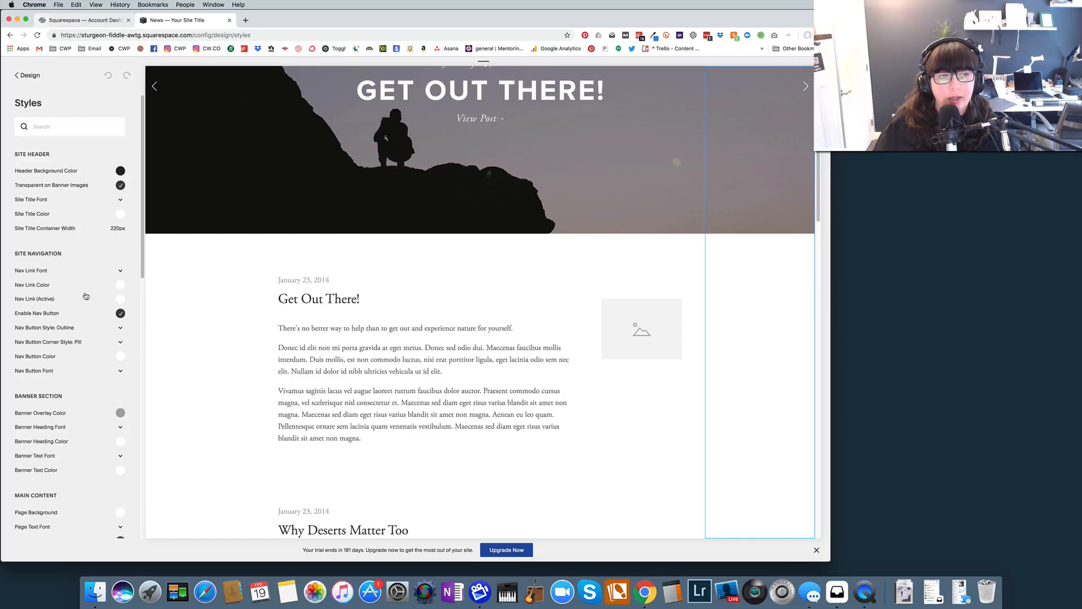
pyautogui.scroll(-3)
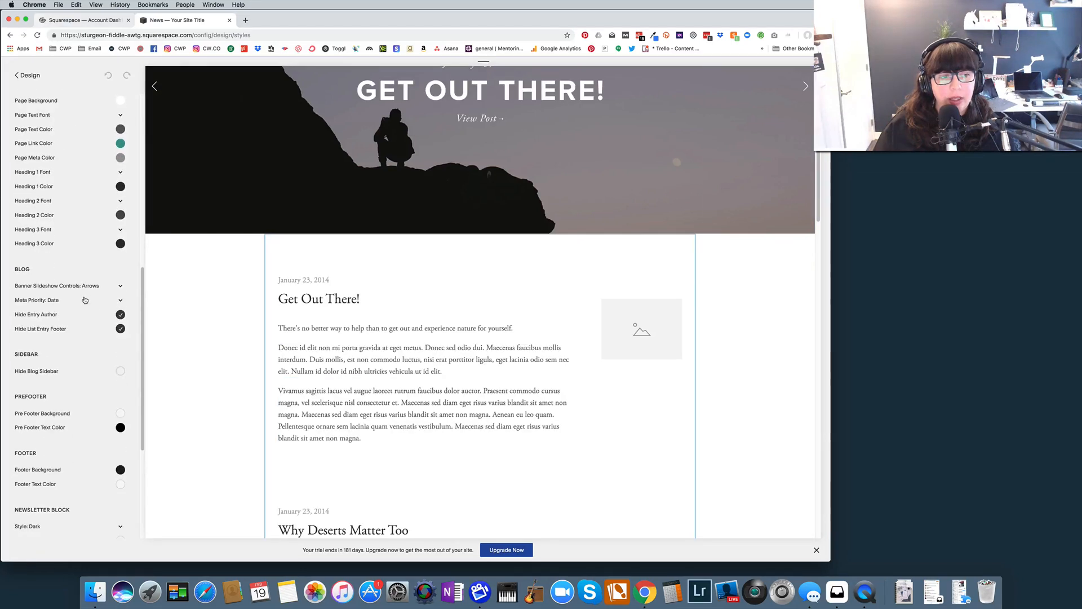
pyautogui.moveTo(132, 358)
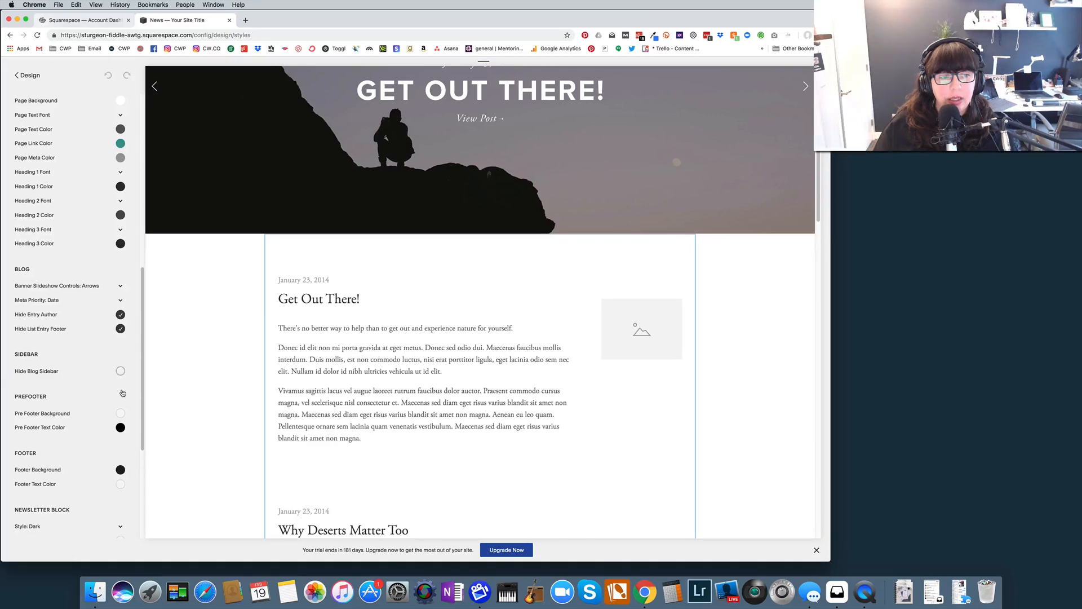
# Try Hide Blog Sidebar on, switch it back off, and return to the Design list.
pyautogui.click(121, 371)
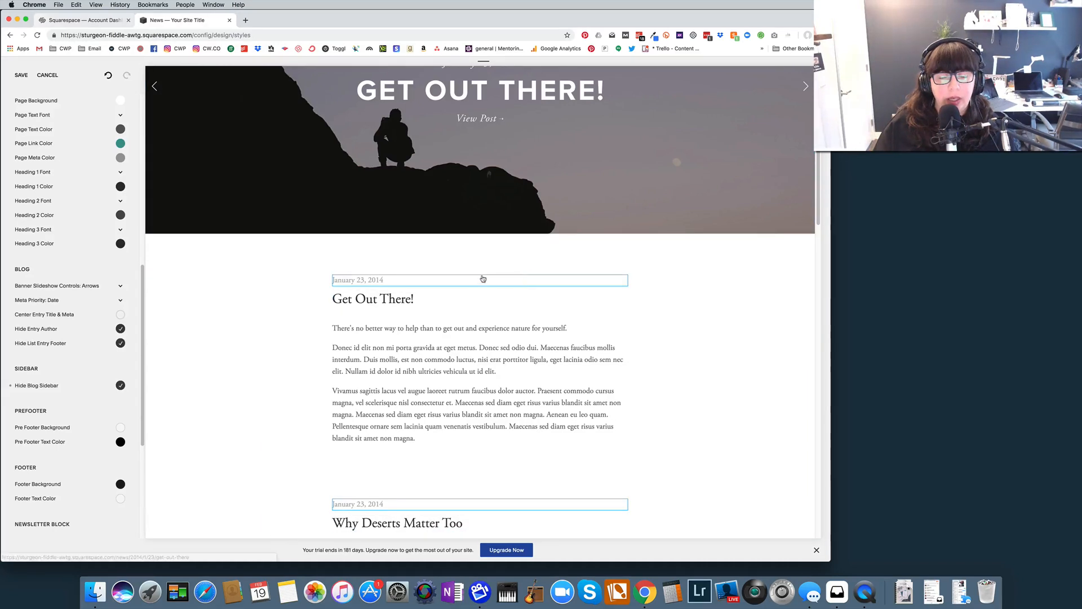
pyautogui.click(121, 385)
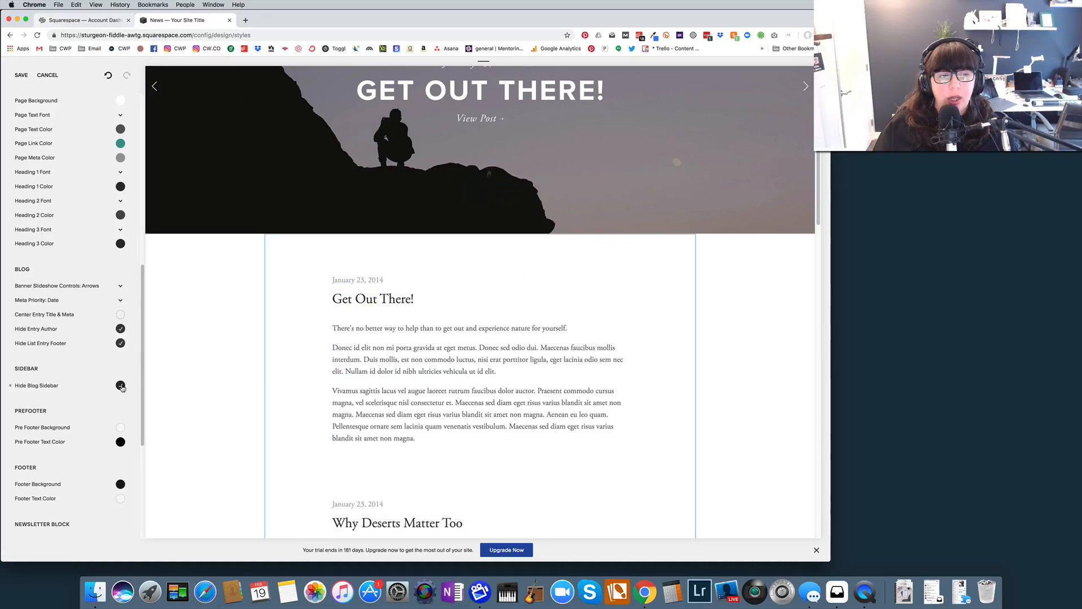
pyautogui.click(121, 385)
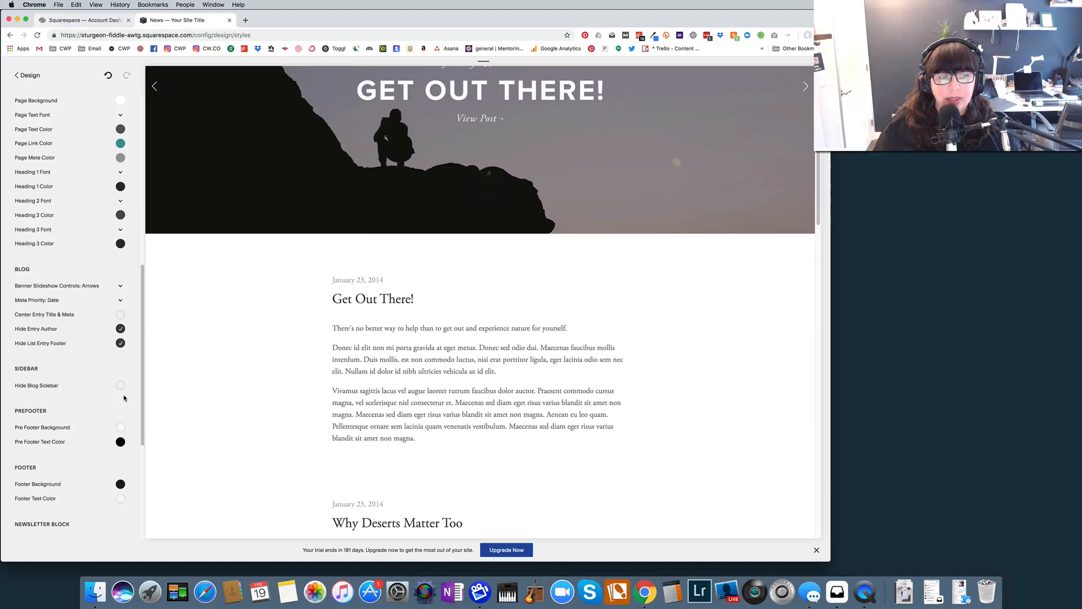
pyautogui.moveTo(741, 430)
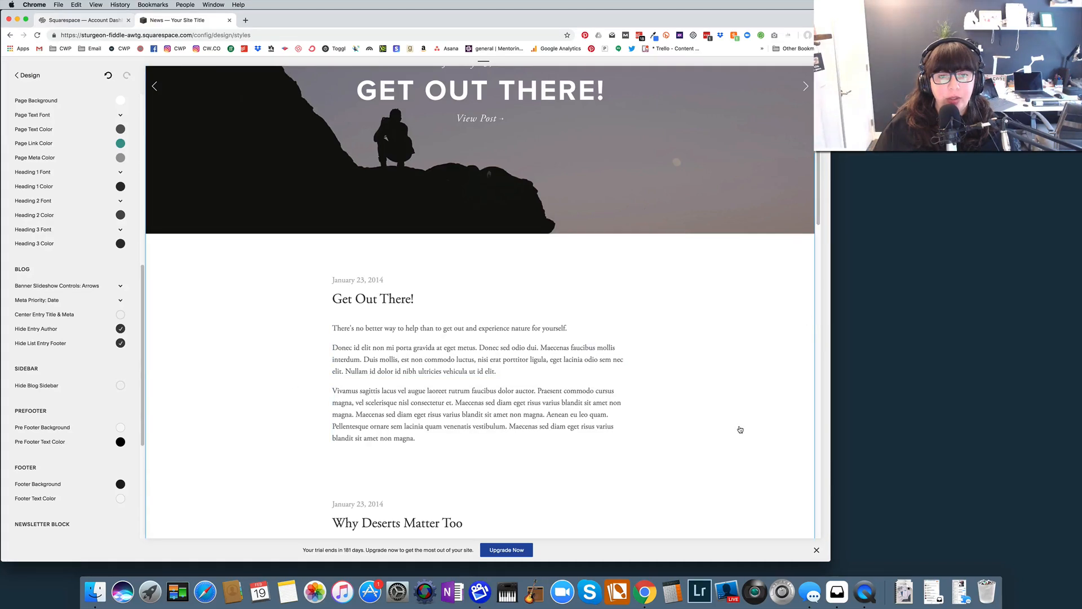
pyautogui.moveTo(752, 429)
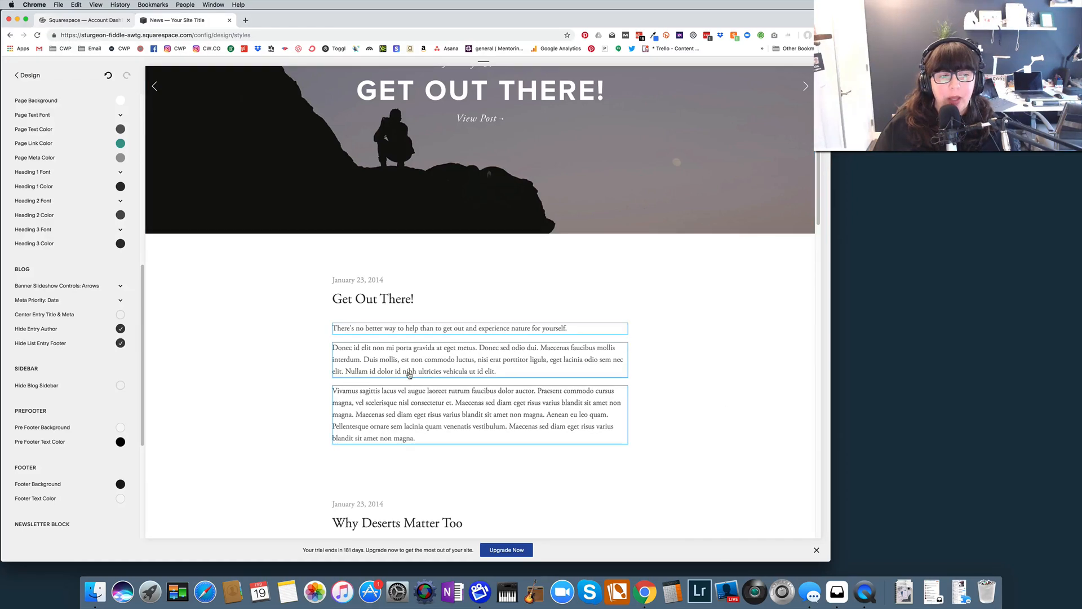
pyautogui.moveTo(688, 373)
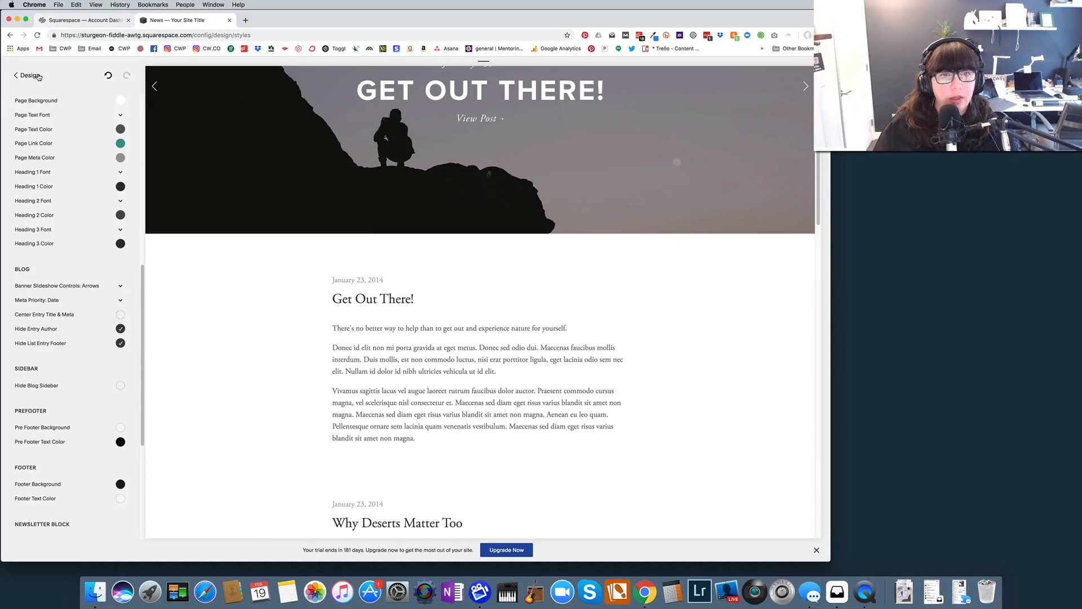
pyautogui.click(29, 76)
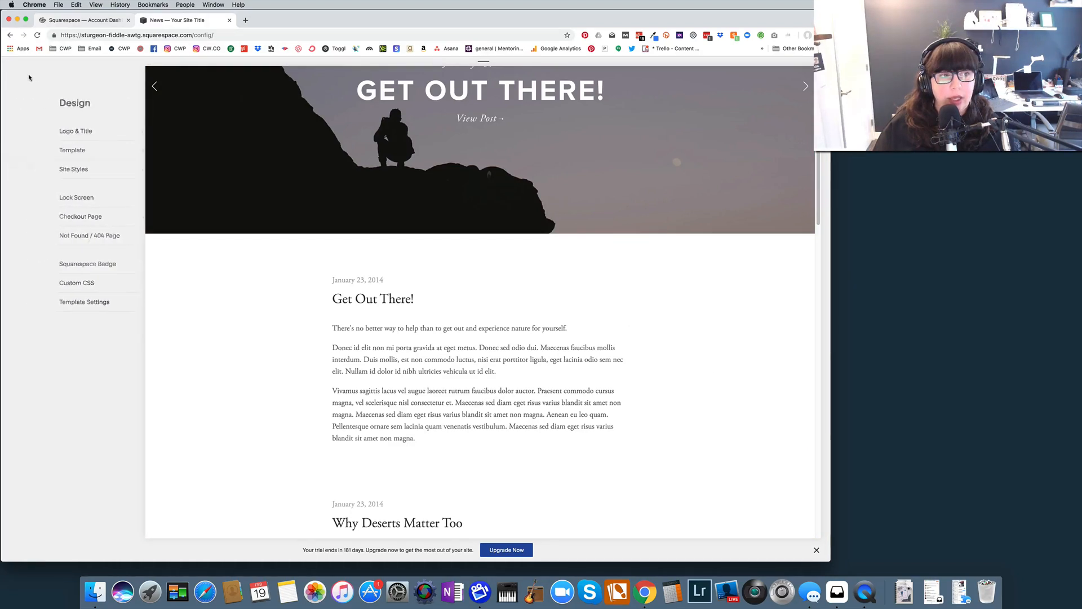
# Return to Pages and select Home, showing its Starts With You banner preview.
pyautogui.click(152, 74)
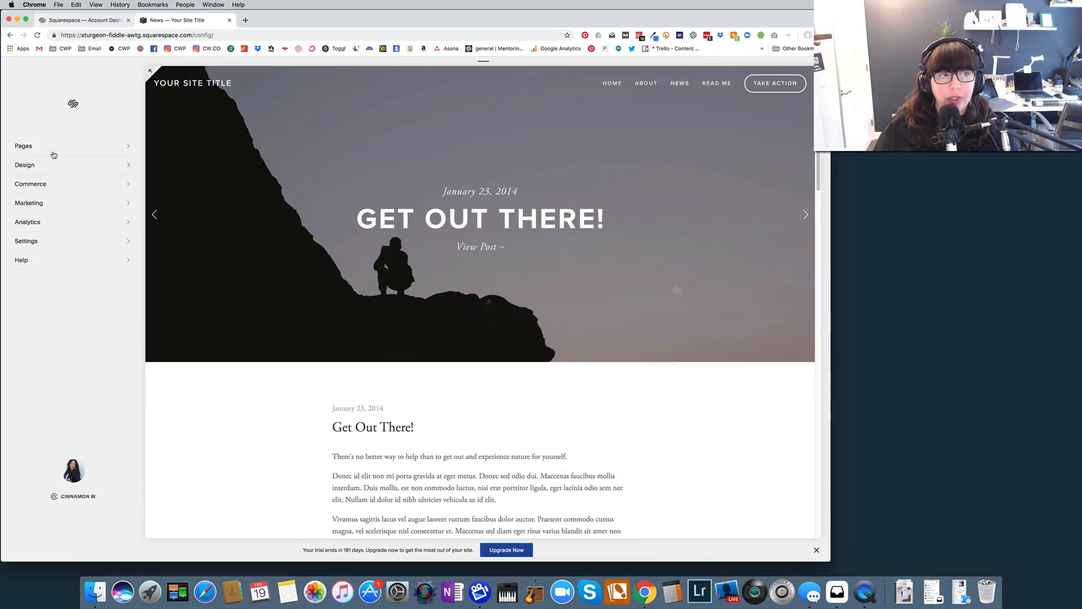
pyautogui.click(24, 145)
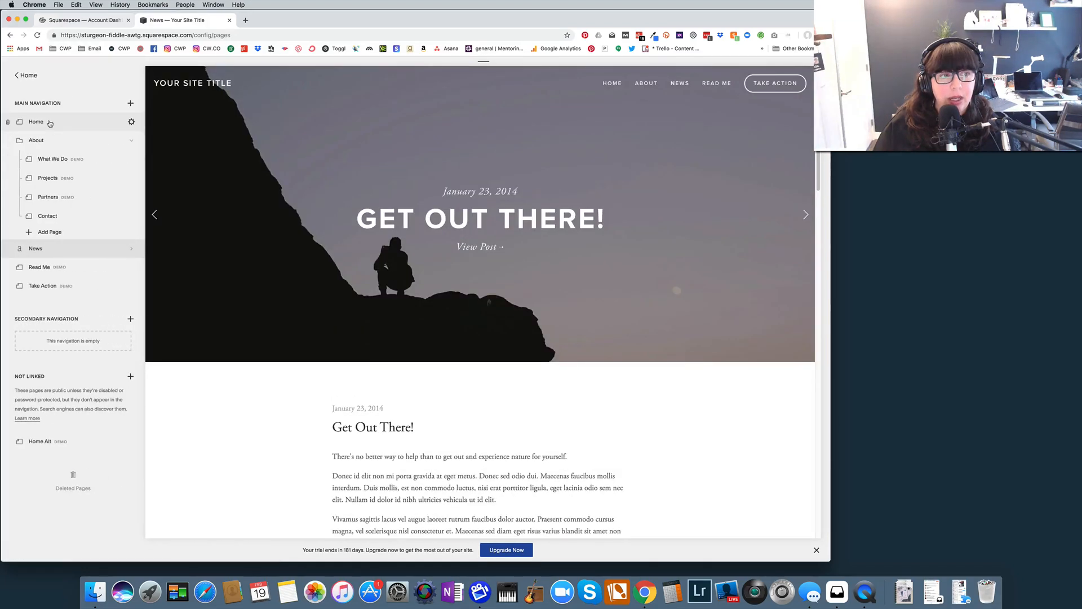
pyautogui.moveTo(42, 285)
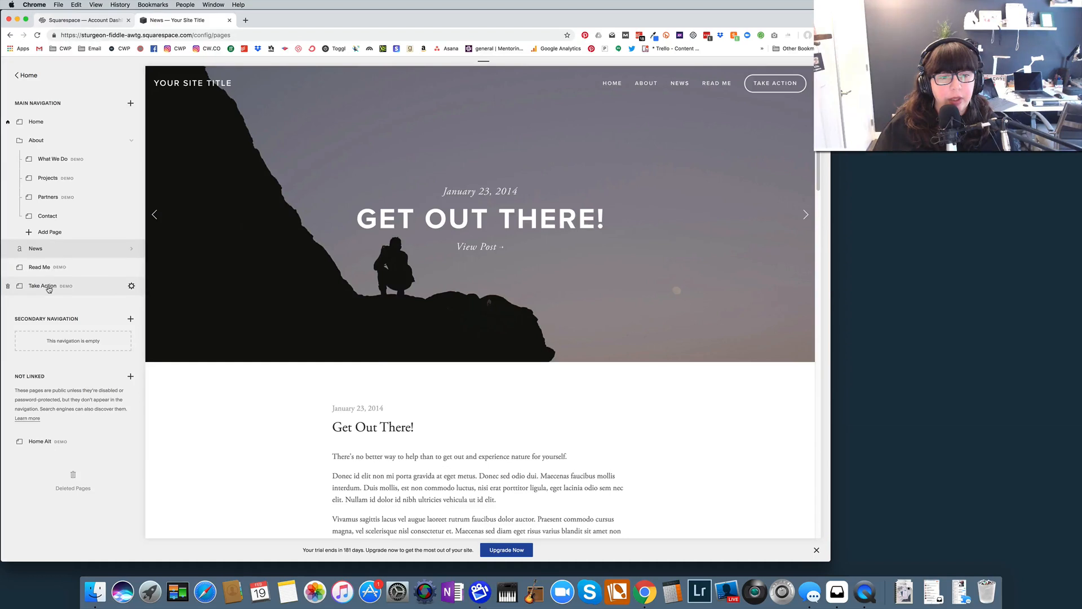
pyautogui.moveTo(52, 184)
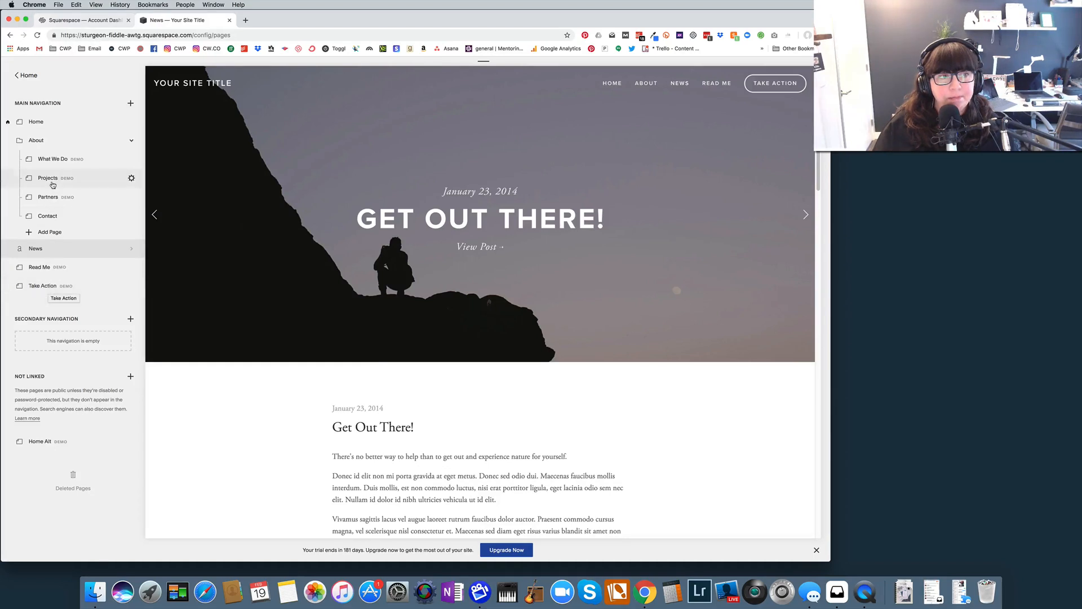
pyautogui.click(36, 122)
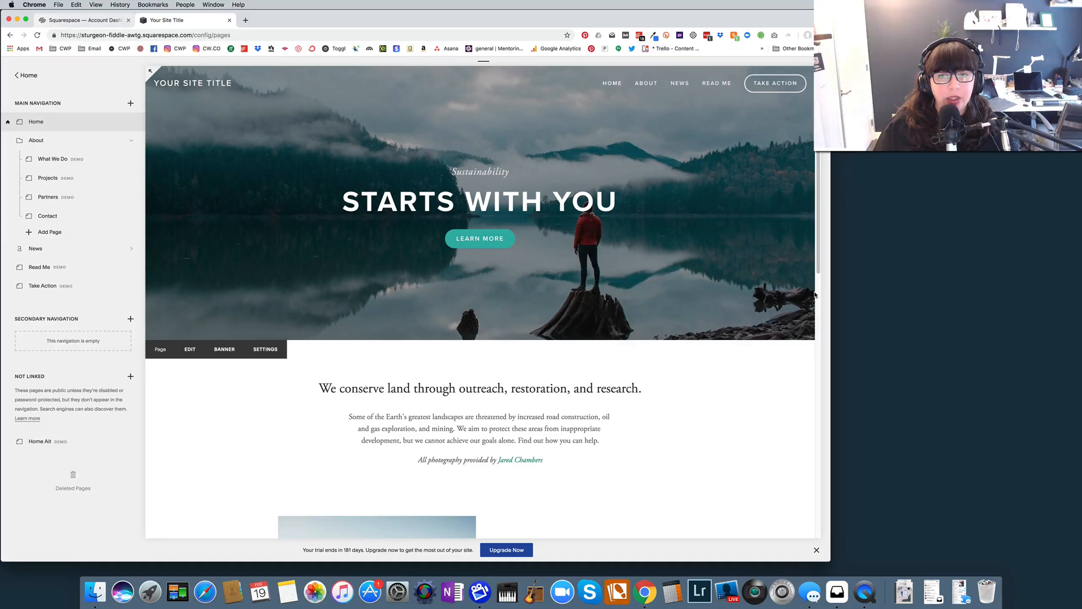
pyautogui.moveTo(72, 122)
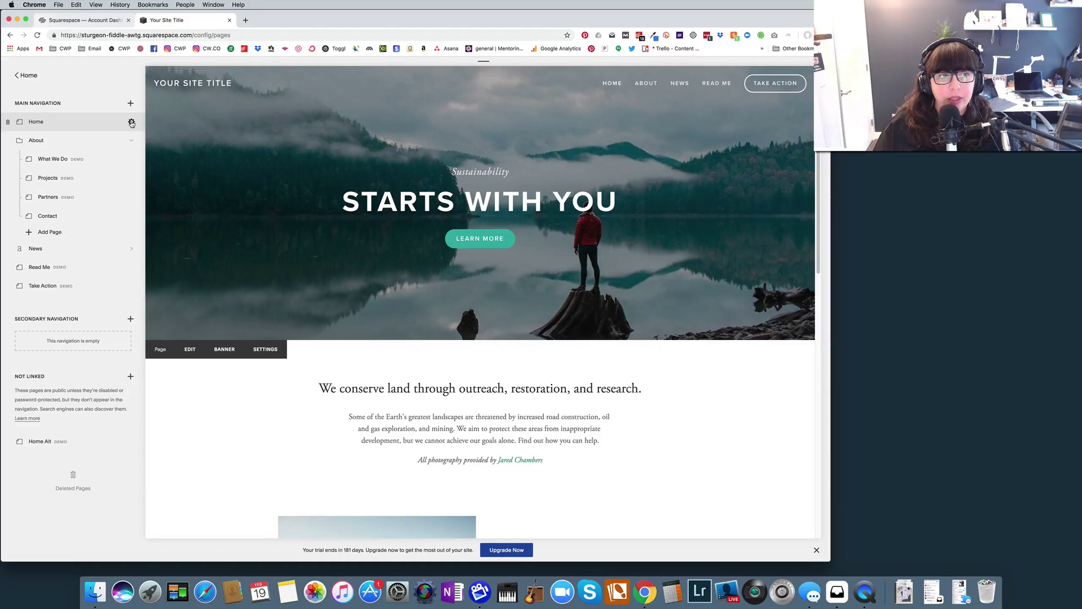
# Check the Home page settings' Media banner image and Basic description, then save them.
pyautogui.click(131, 121)
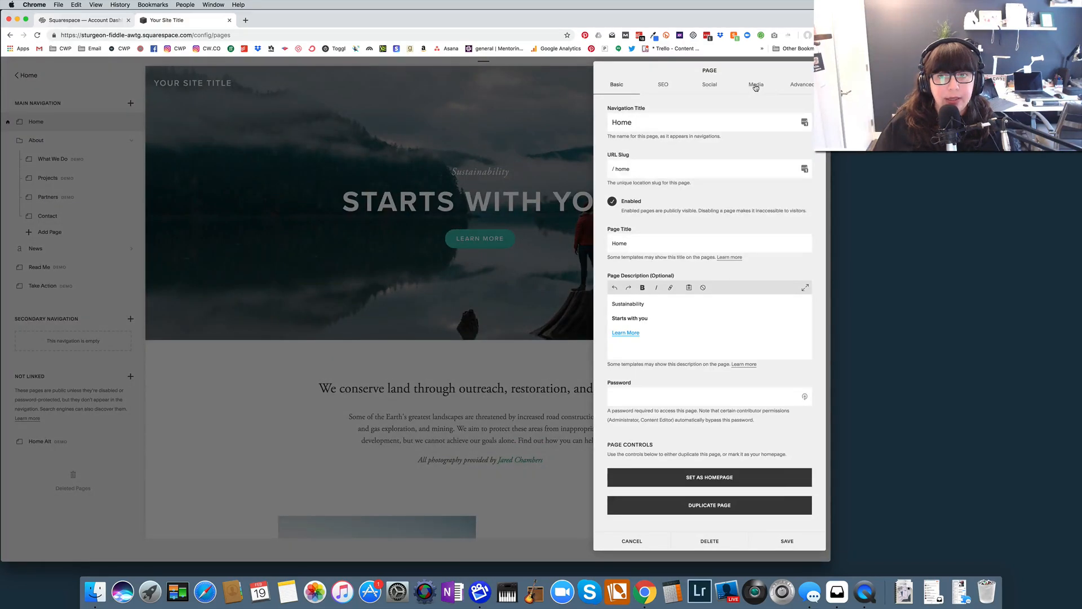
pyautogui.click(756, 84)
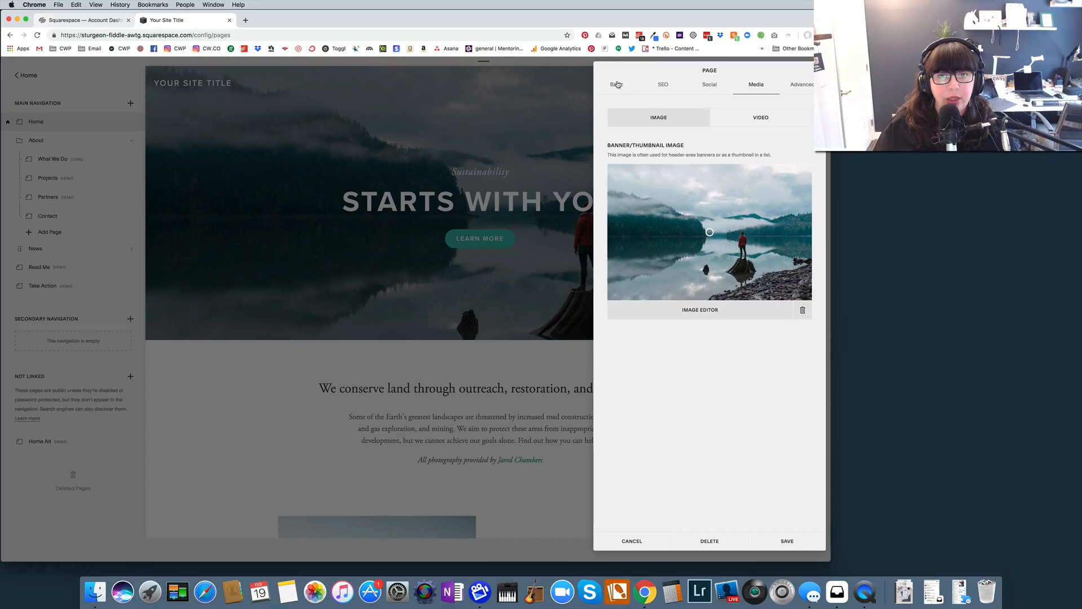
pyautogui.click(616, 85)
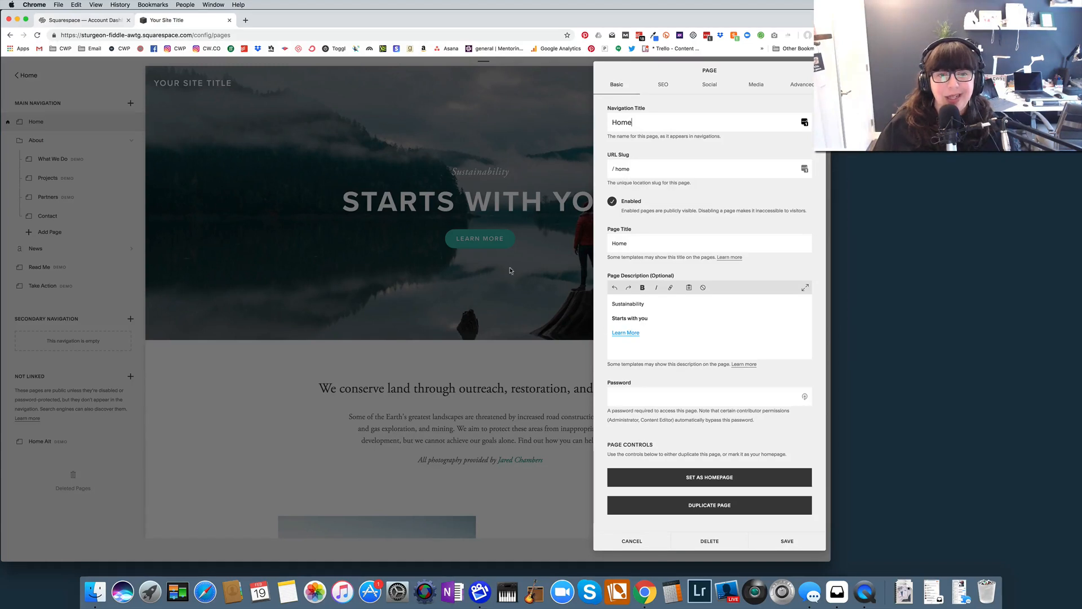
pyautogui.moveTo(484, 177)
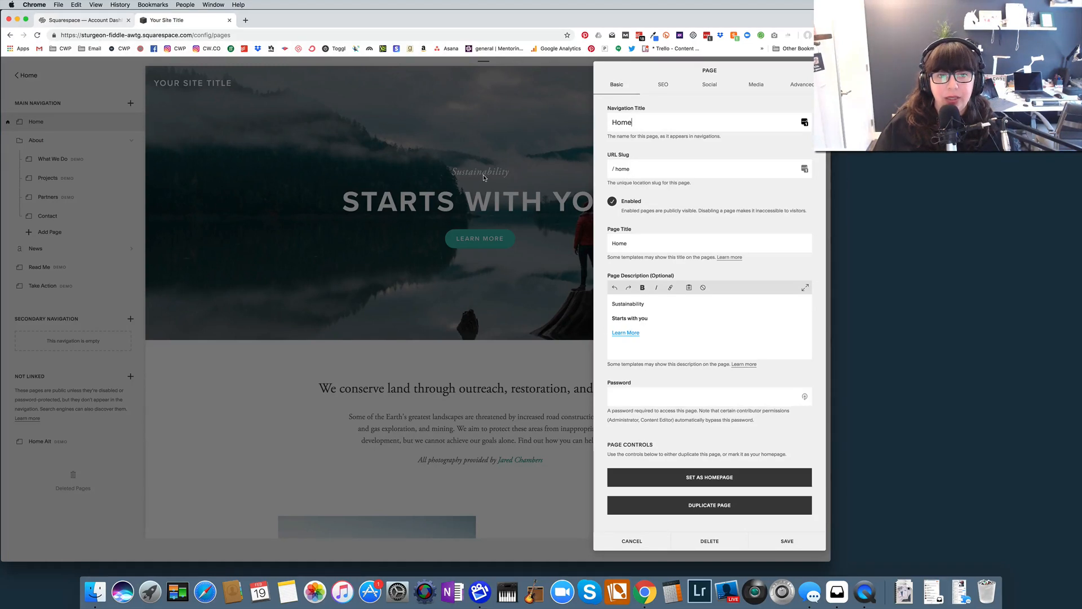
pyautogui.moveTo(508, 191)
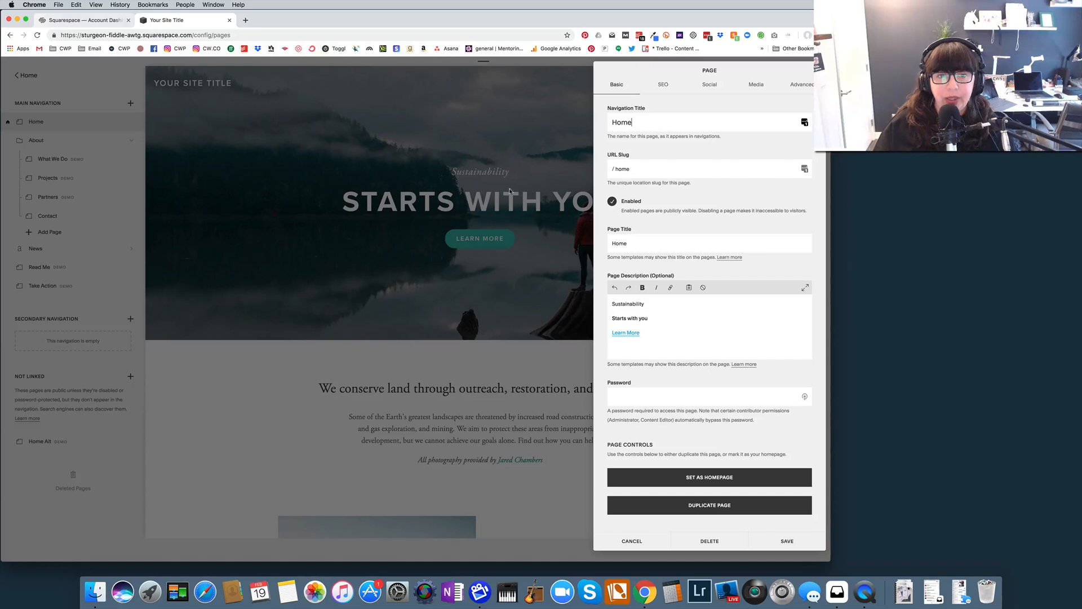
pyautogui.moveTo(551, 171)
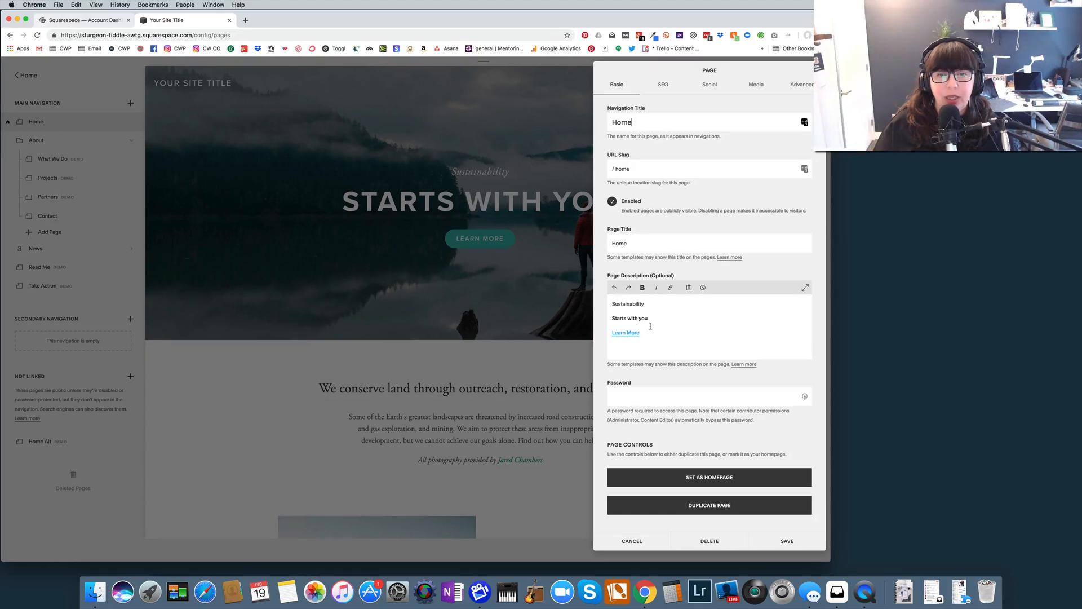
pyautogui.moveTo(557, 182)
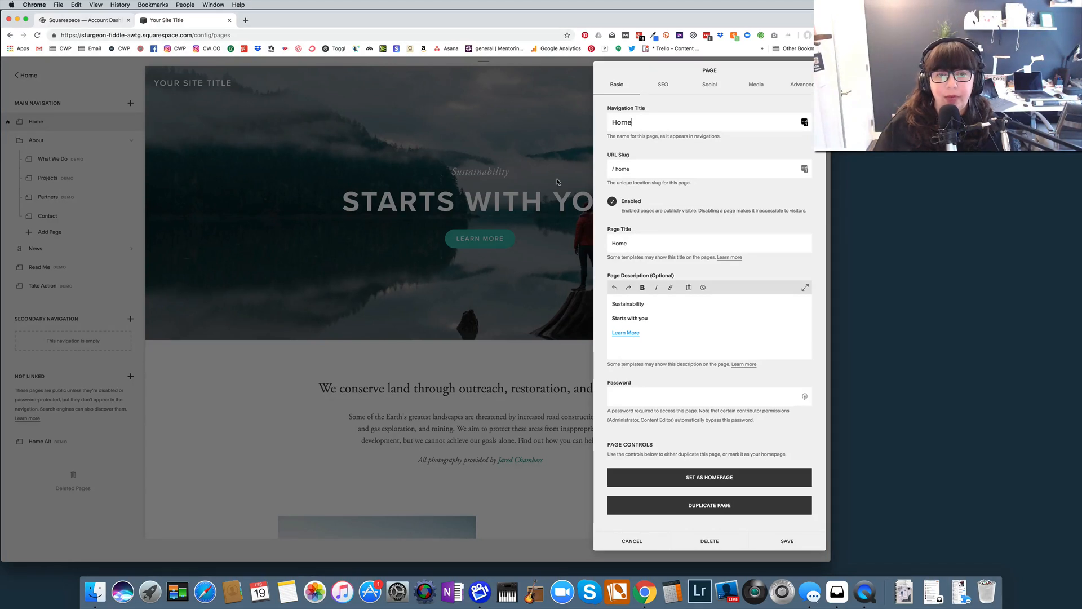
pyautogui.moveTo(300, 260)
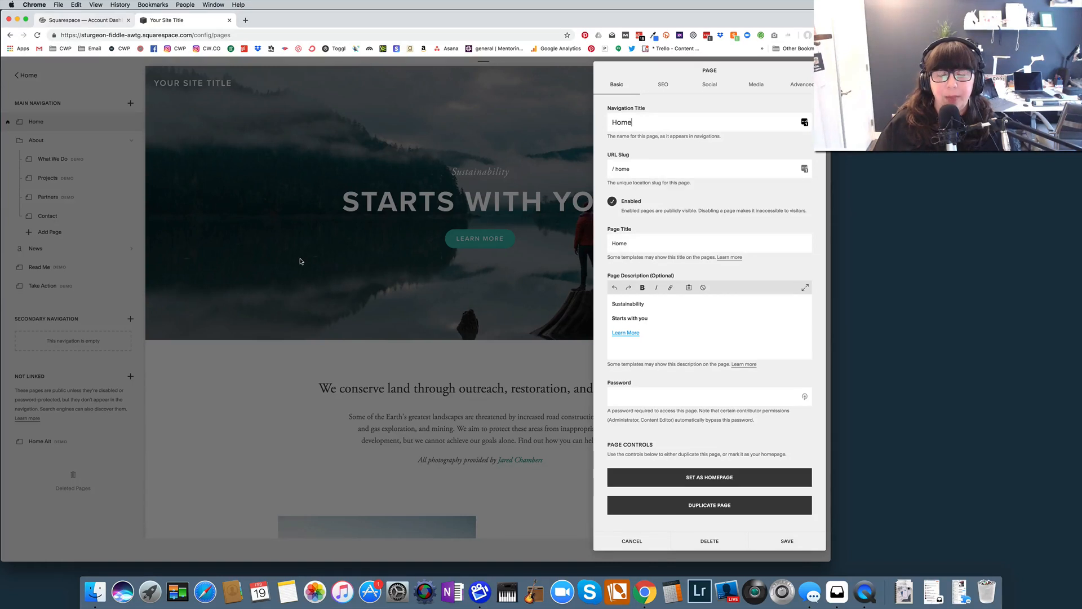
pyautogui.moveTo(464, 287)
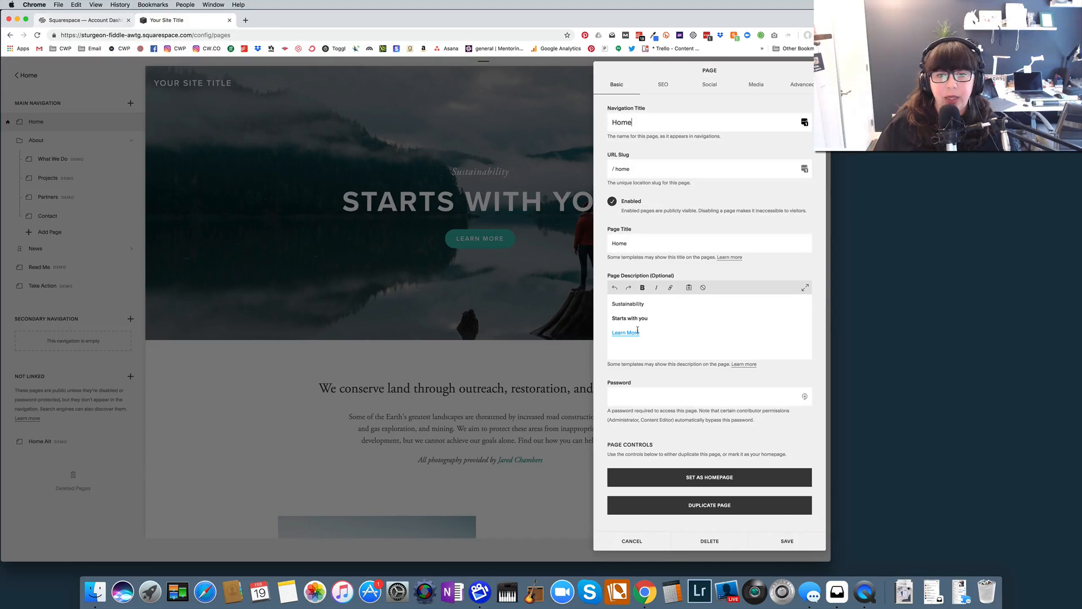
pyautogui.moveTo(534, 281)
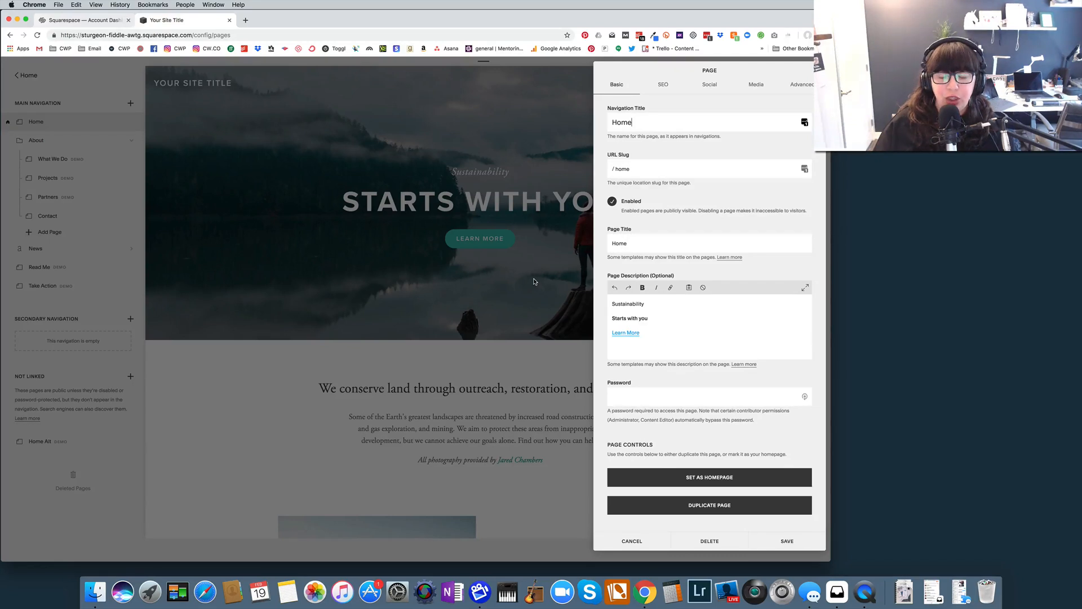
pyautogui.click(786, 541)
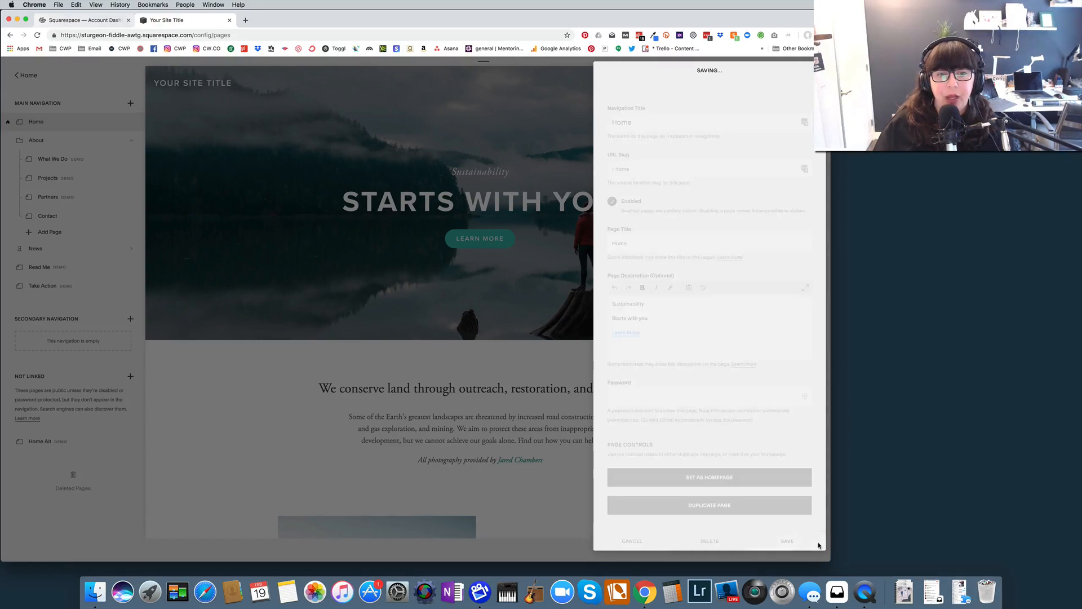
pyautogui.click(787, 541)
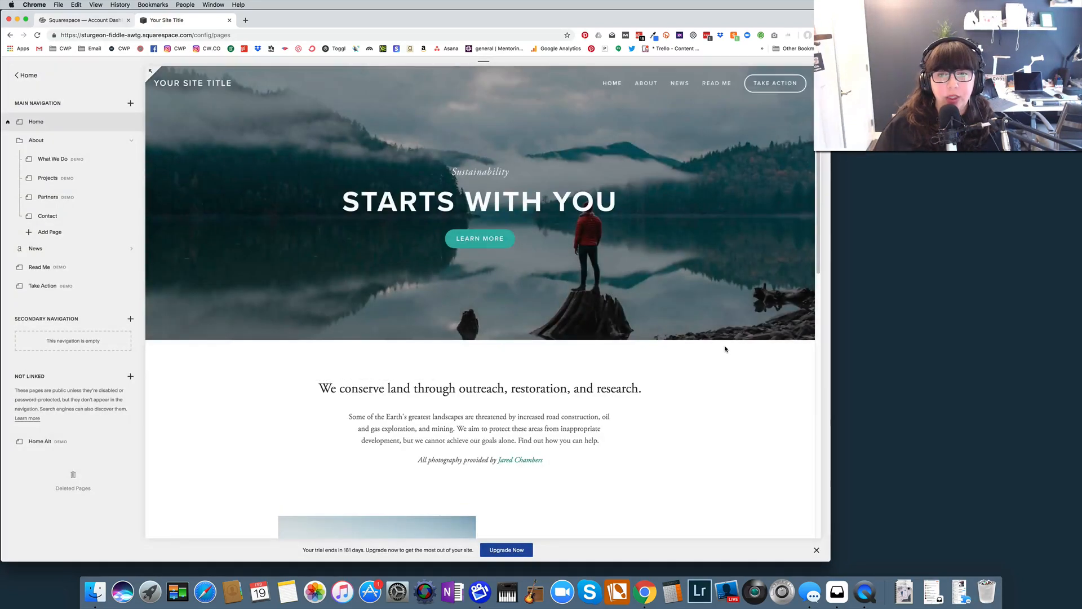